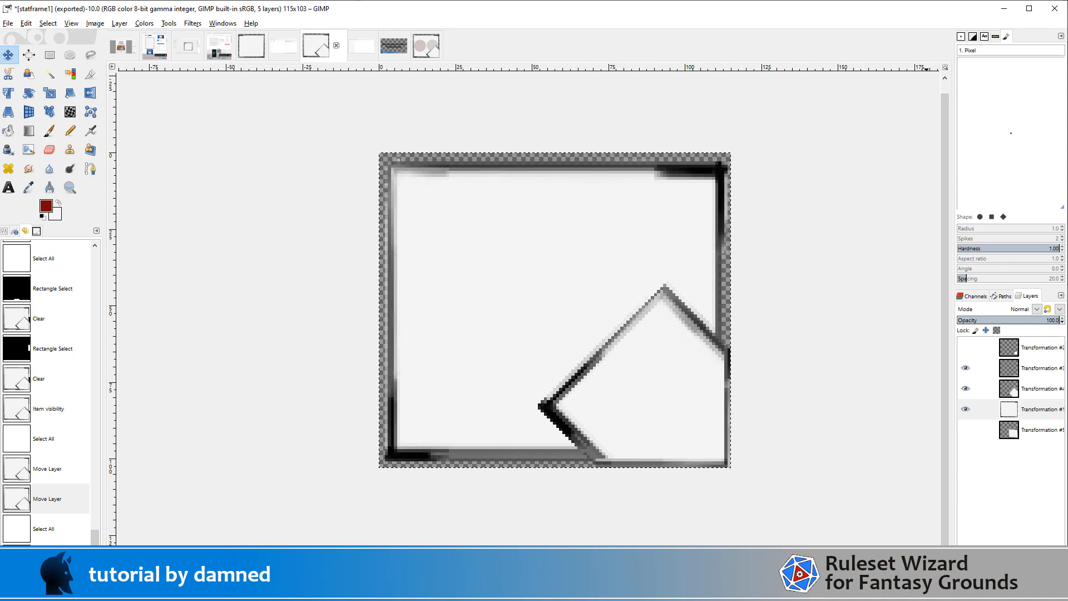
mouse_move(646, 483)
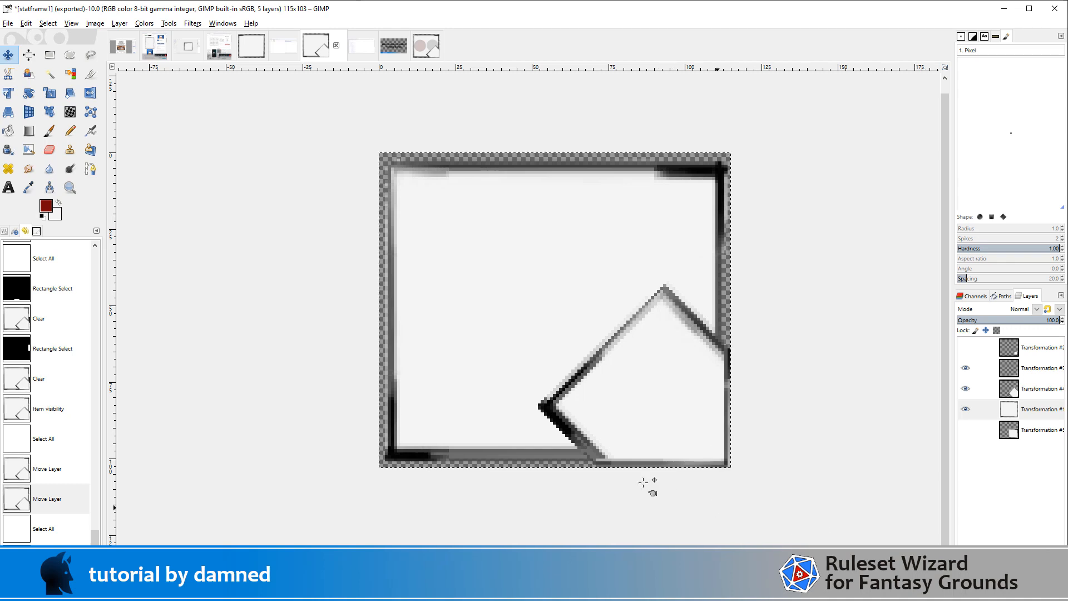
mouse_move(391, 170)
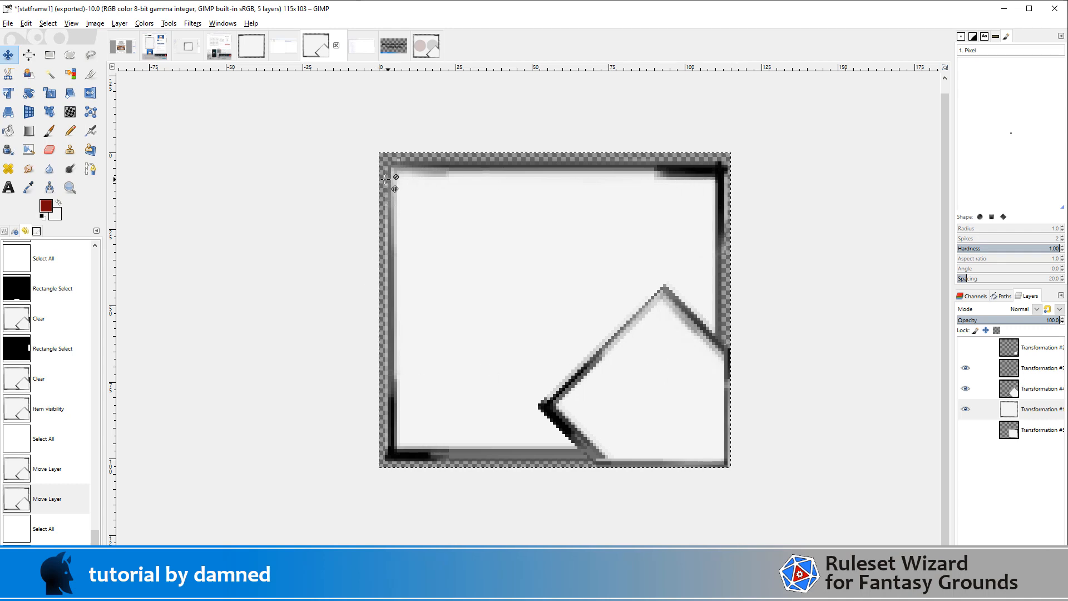
mouse_move(739, 358)
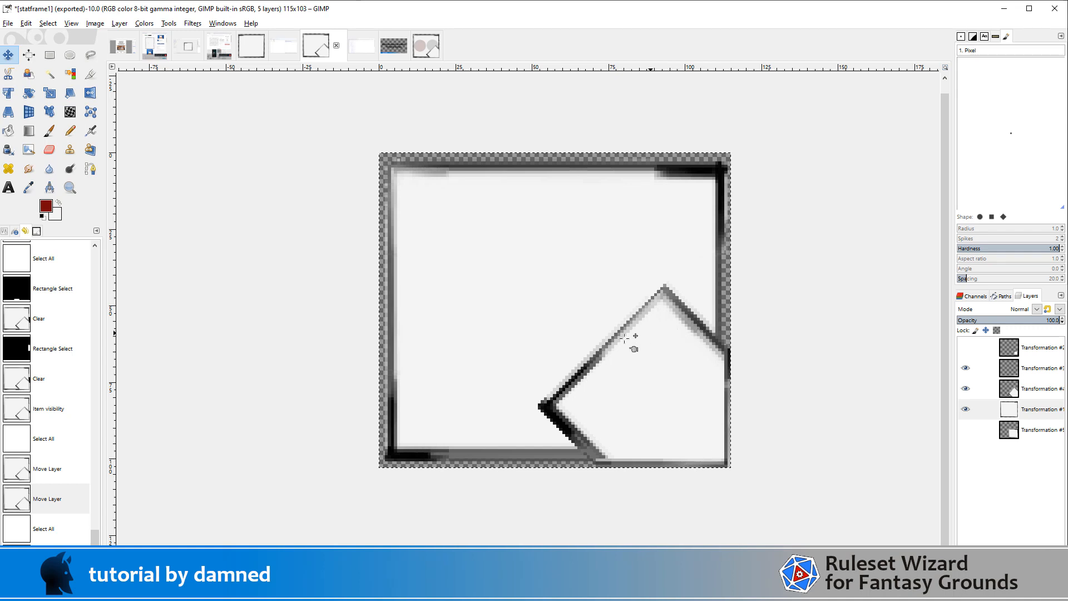
mouse_move(702, 428)
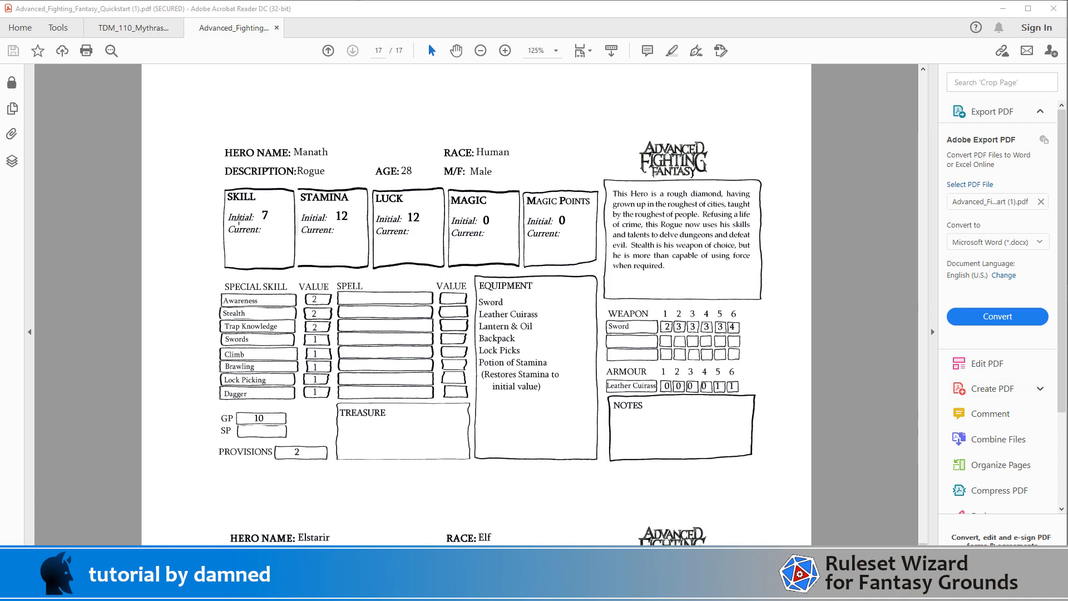
mouse_move(276, 233)
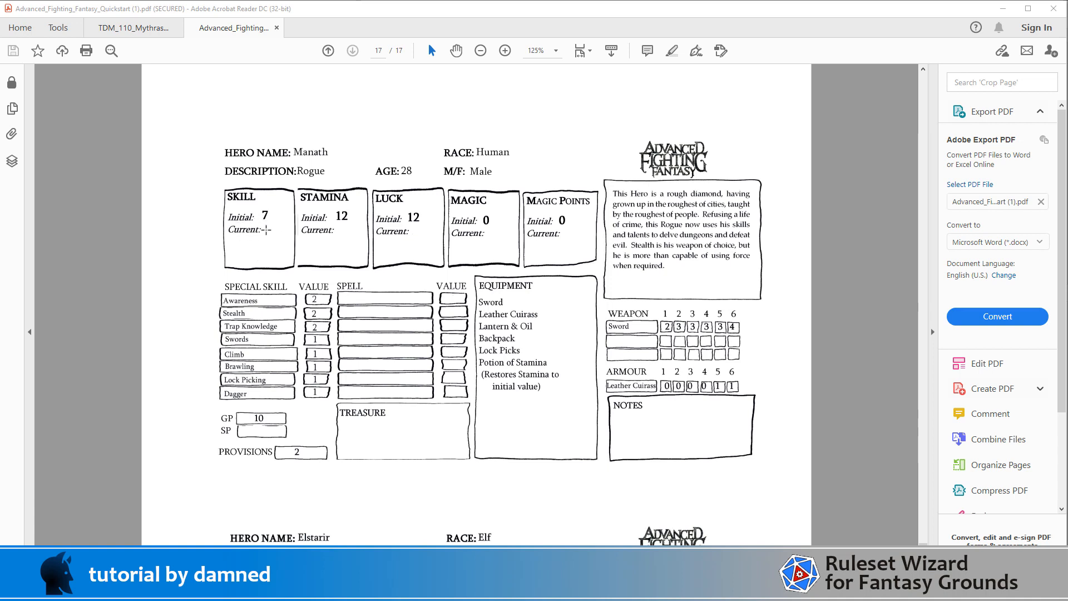
mouse_move(265, 254)
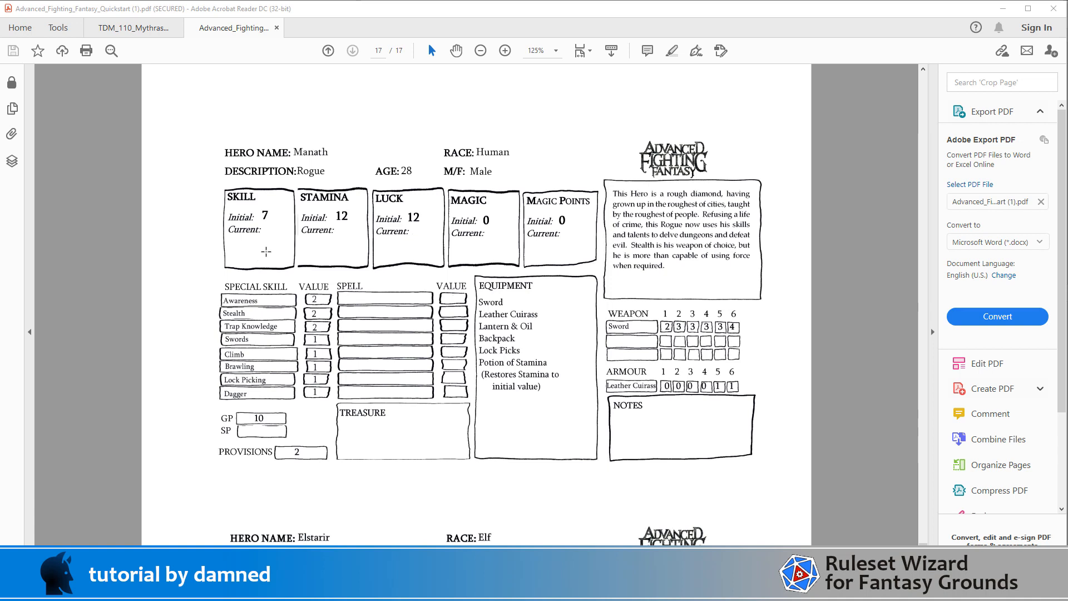
mouse_move(266, 247)
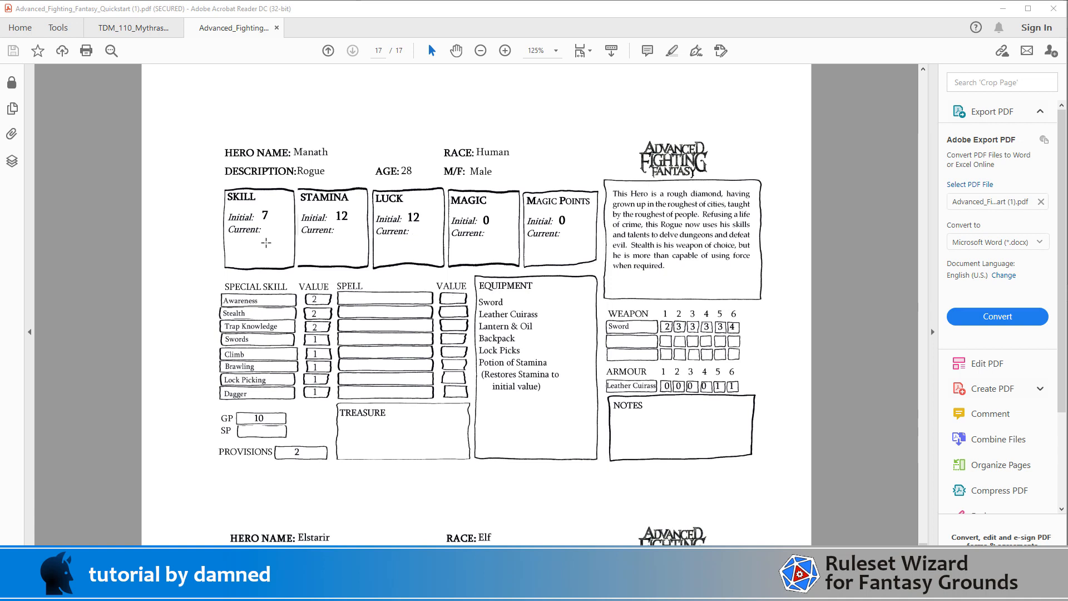
mouse_move(266, 212)
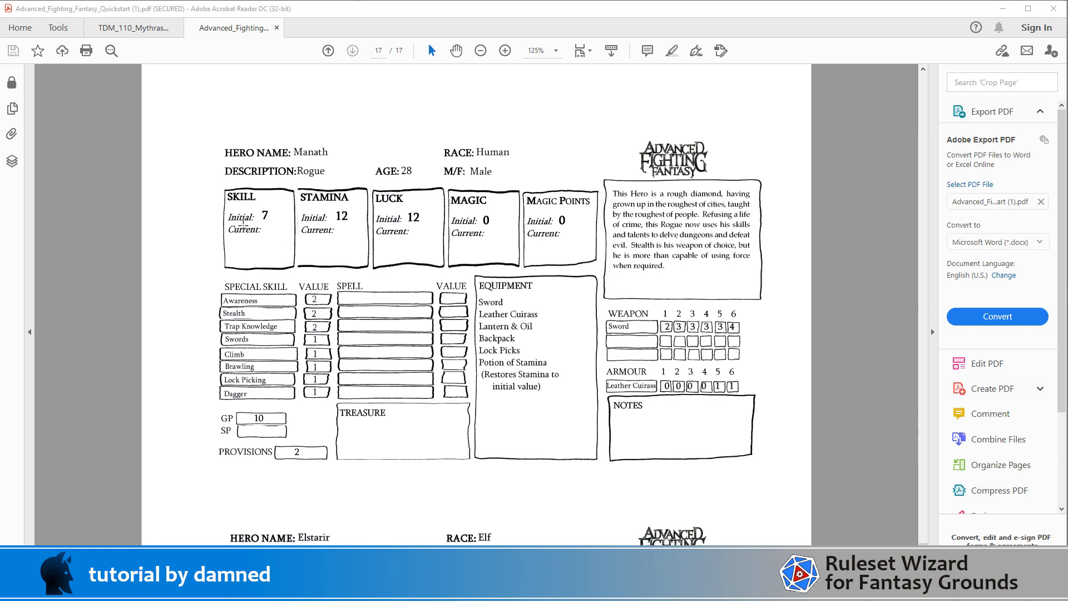
mouse_move(276, 255)
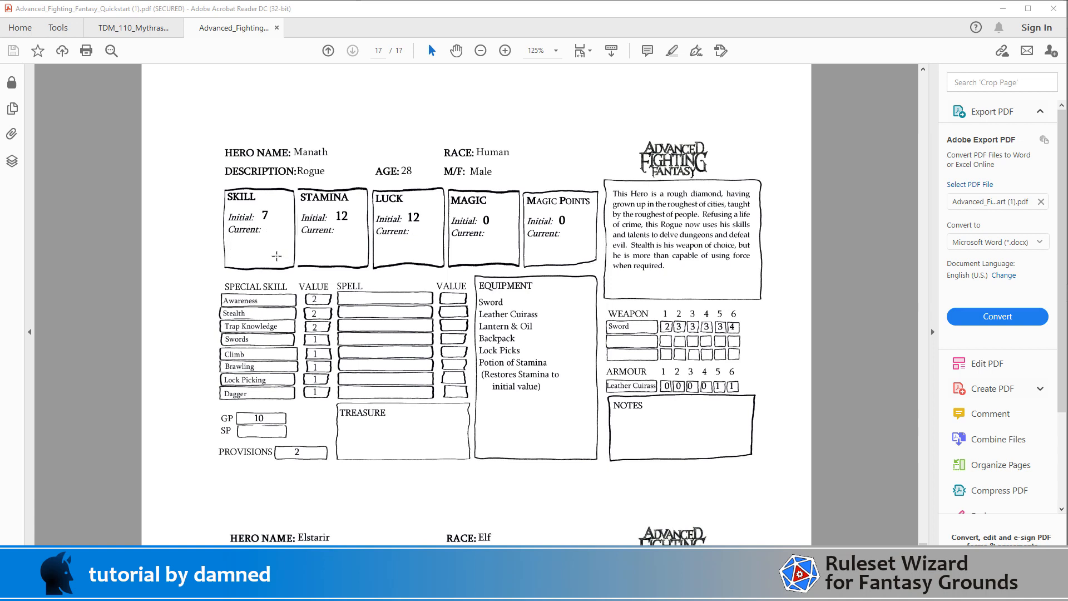
mouse_move(592, 382)
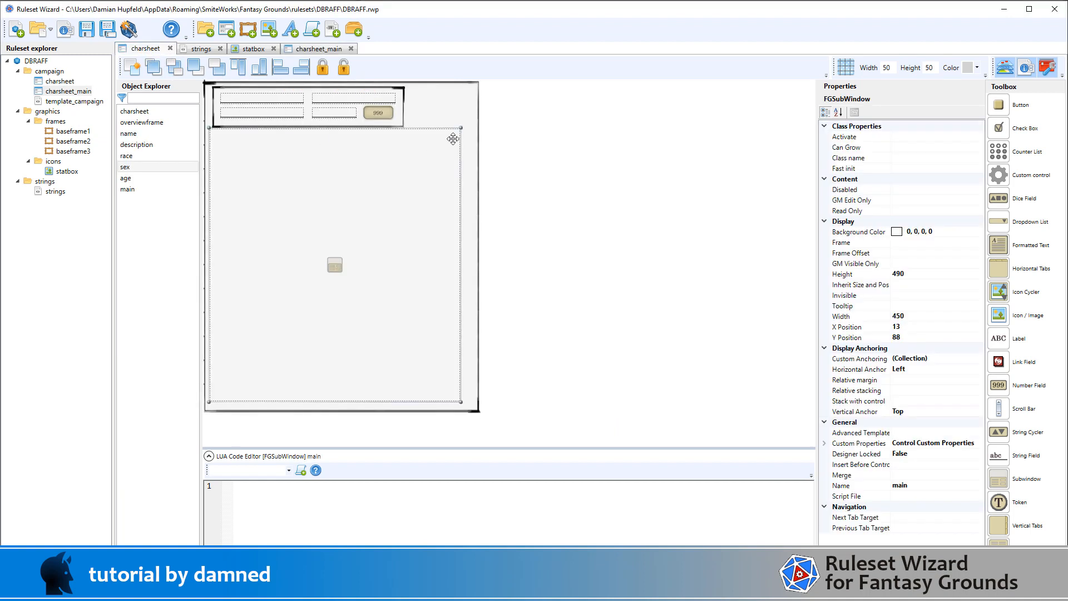
- Clear the selection and inspect the main subwindow's properties
click(495, 174)
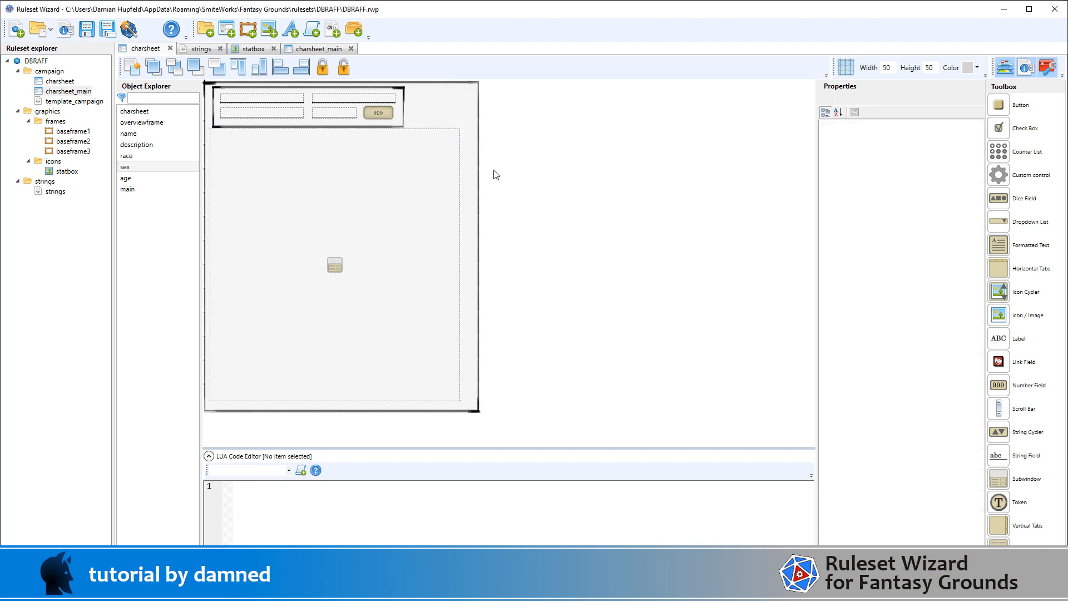
mouse_move(464, 107)
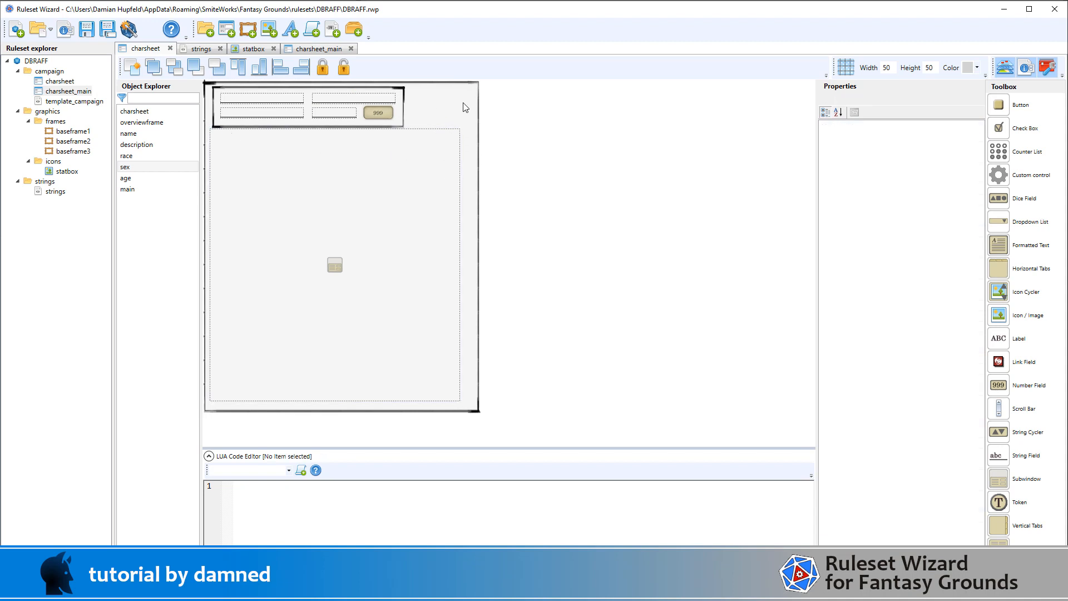
click(334, 266)
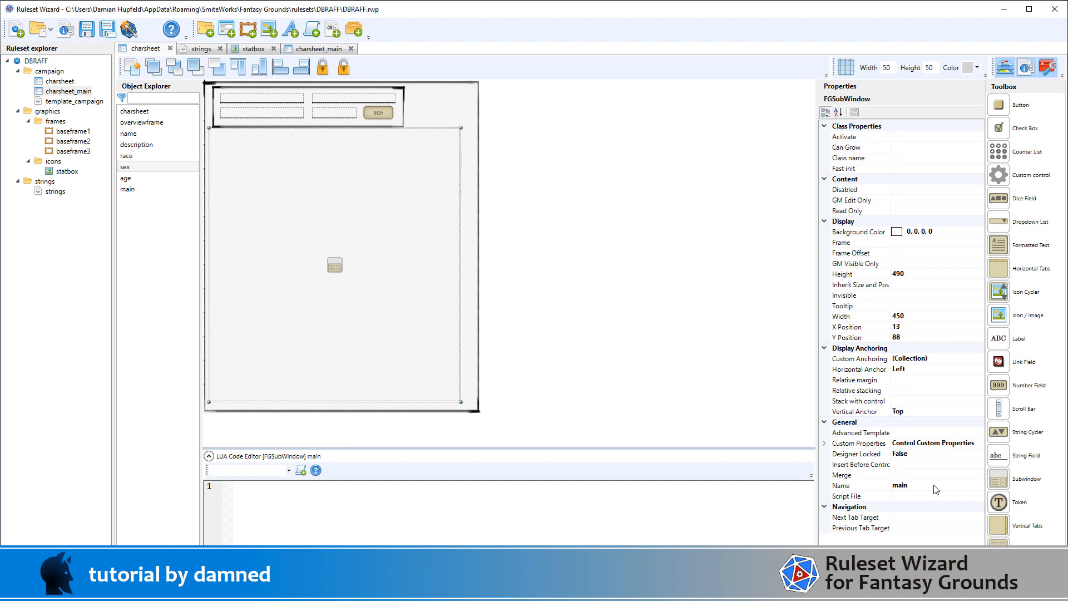
mouse_move(910, 492)
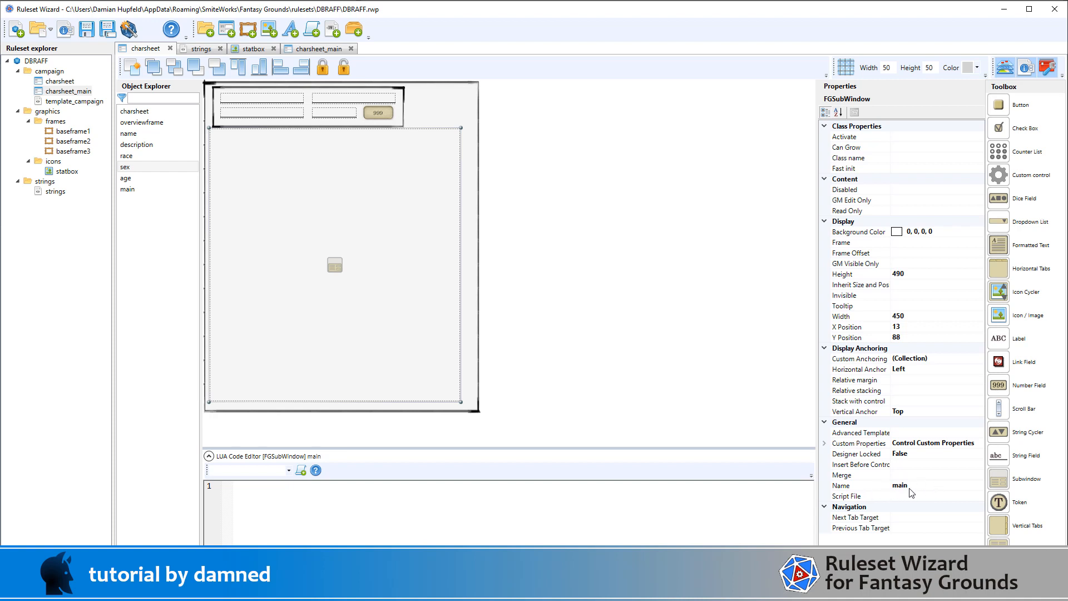
mouse_move(455, 307)
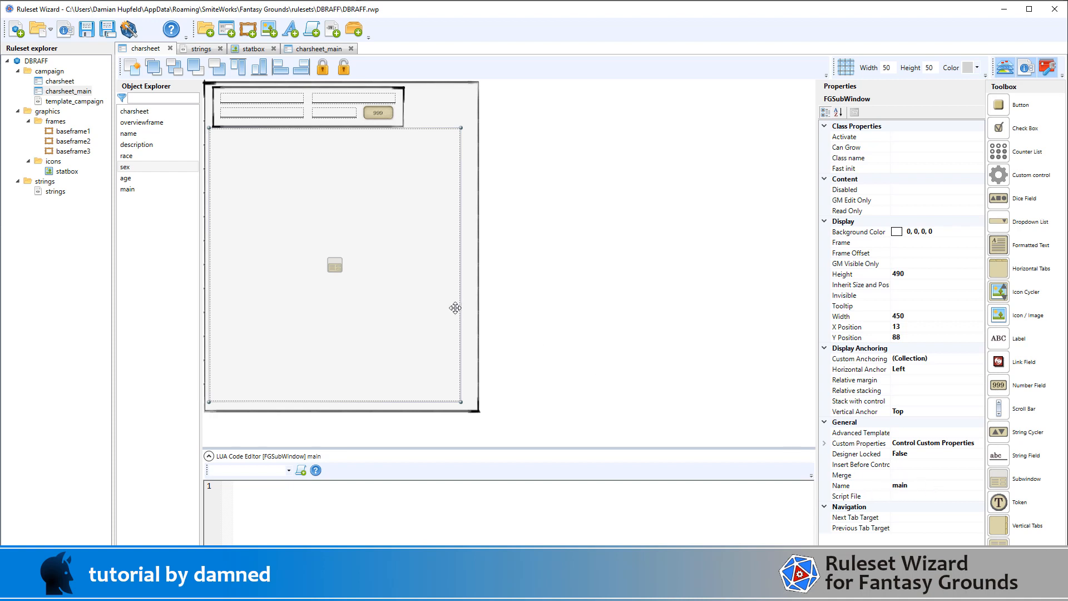
mouse_move(433, 288)
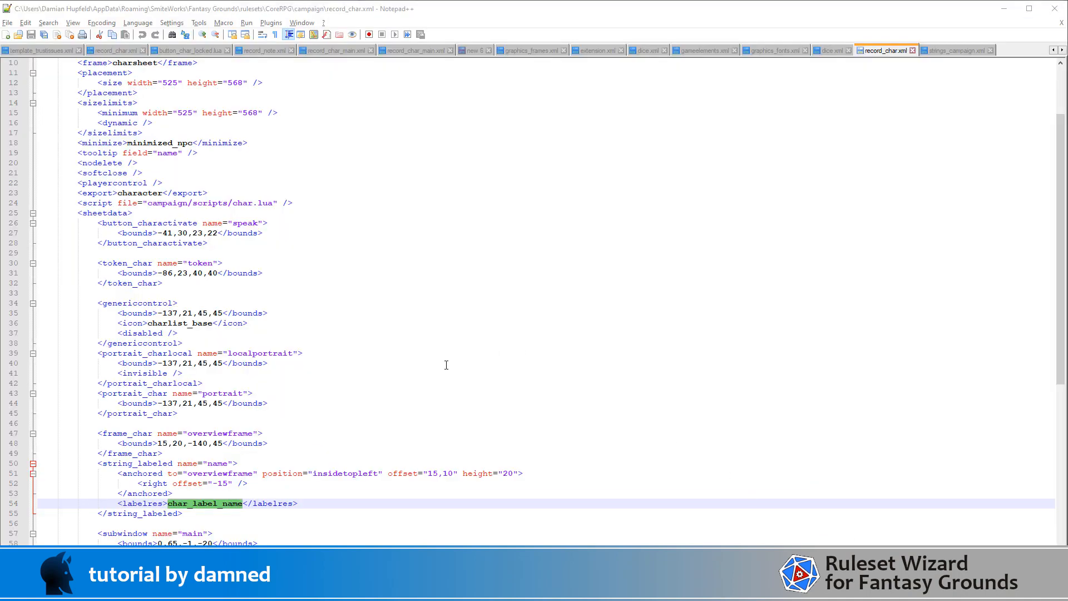
scroll(down, 3)
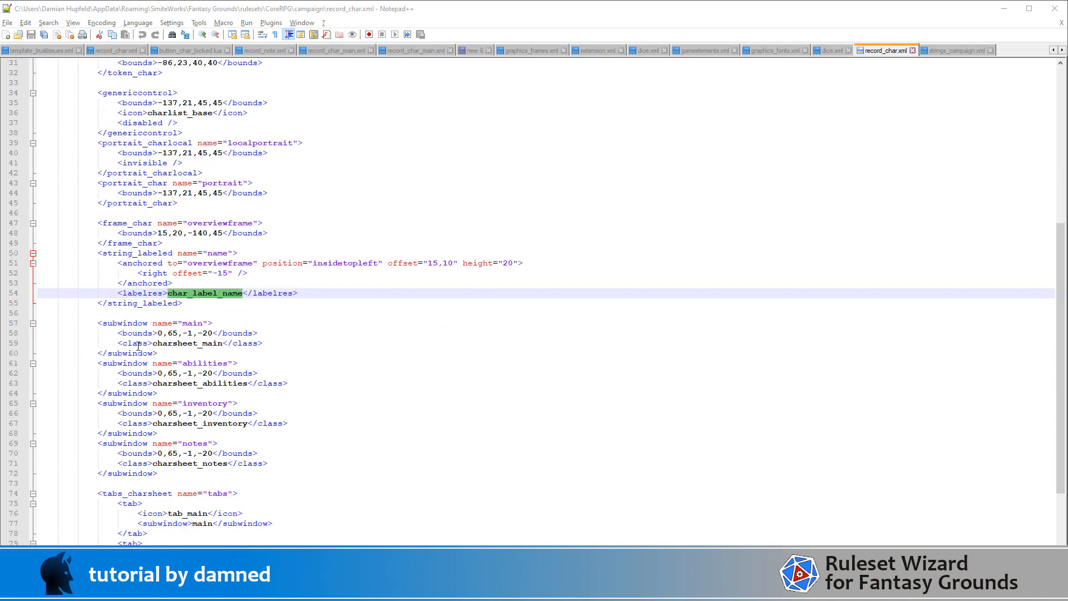
double_click(188, 343)
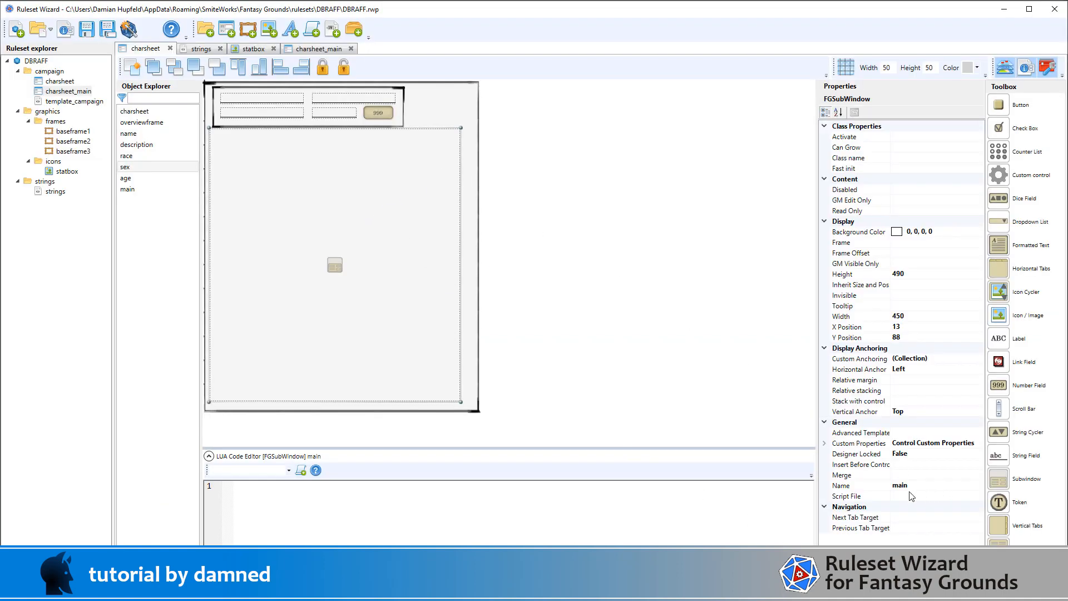
- Switch to charsheet_main and select skill_icon (statbox icon, 85 by 76, at 0, 4)
click(318, 48)
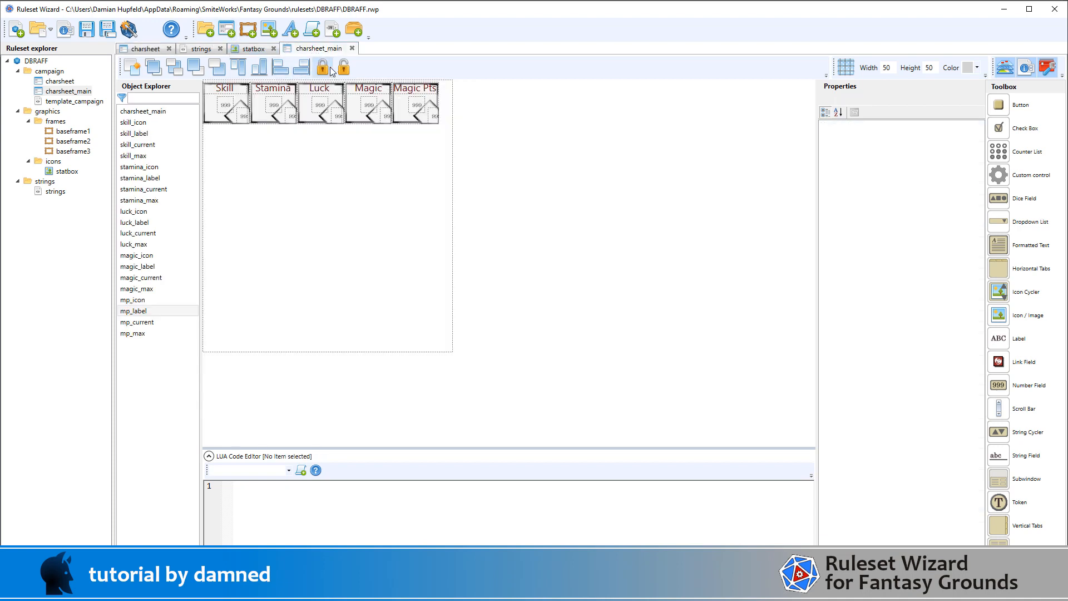
click(322, 67)
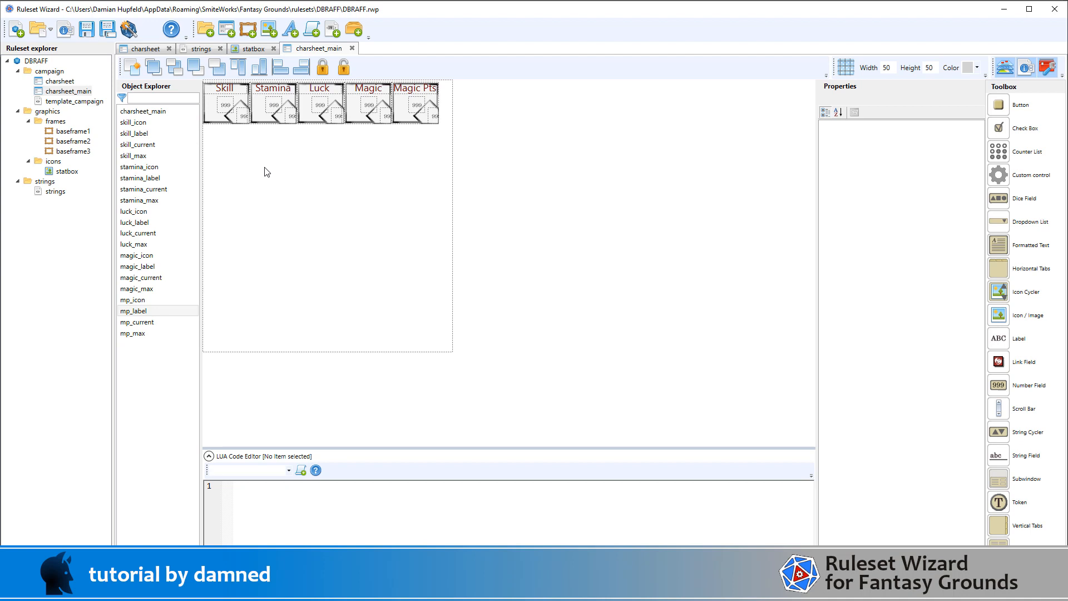
mouse_move(308, 130)
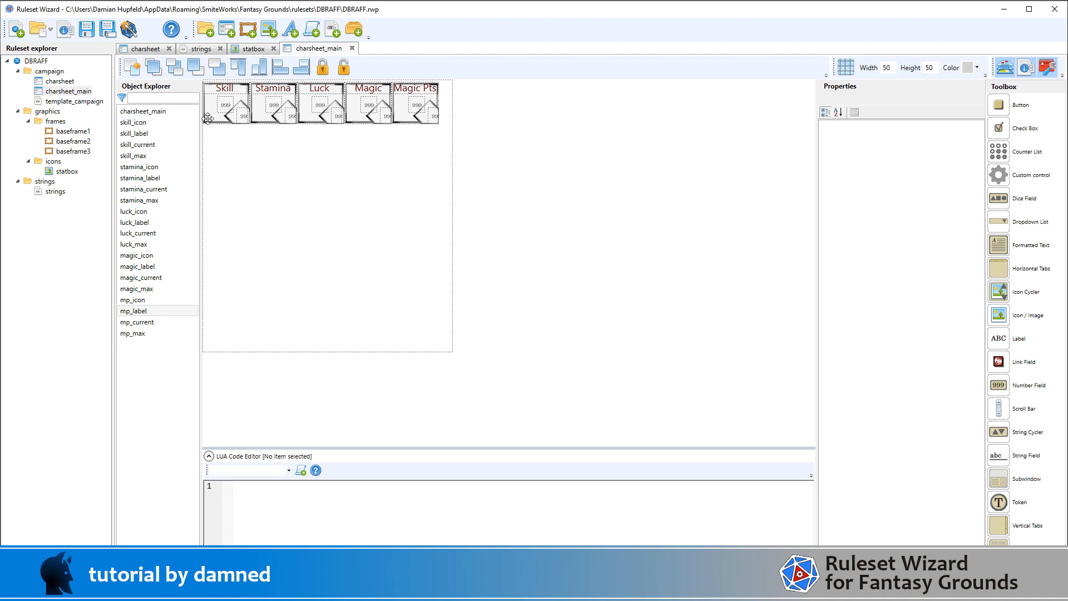
click(227, 104)
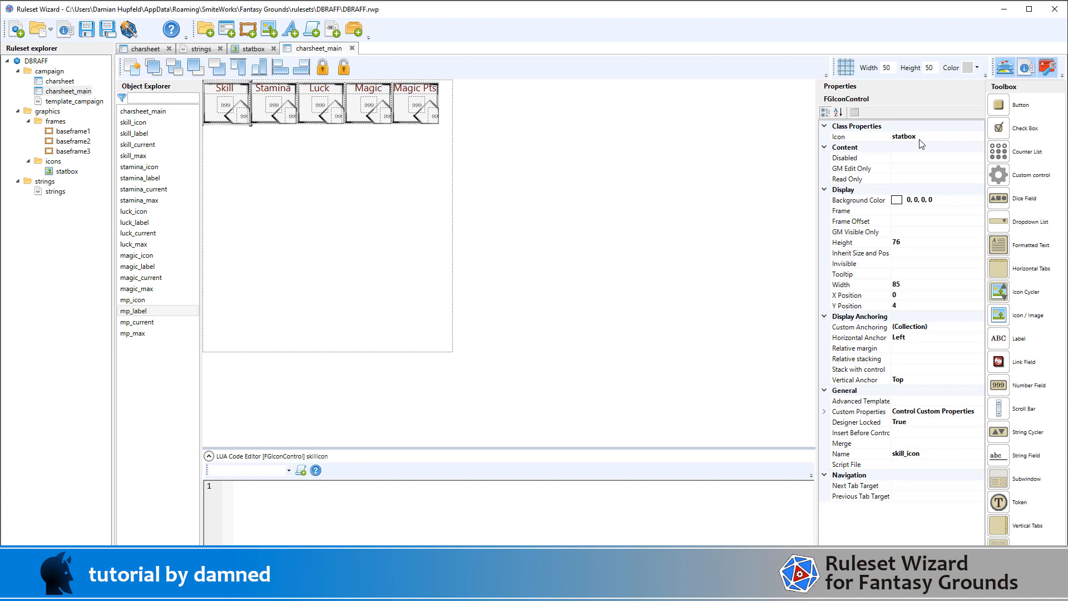
mouse_move(870, 158)
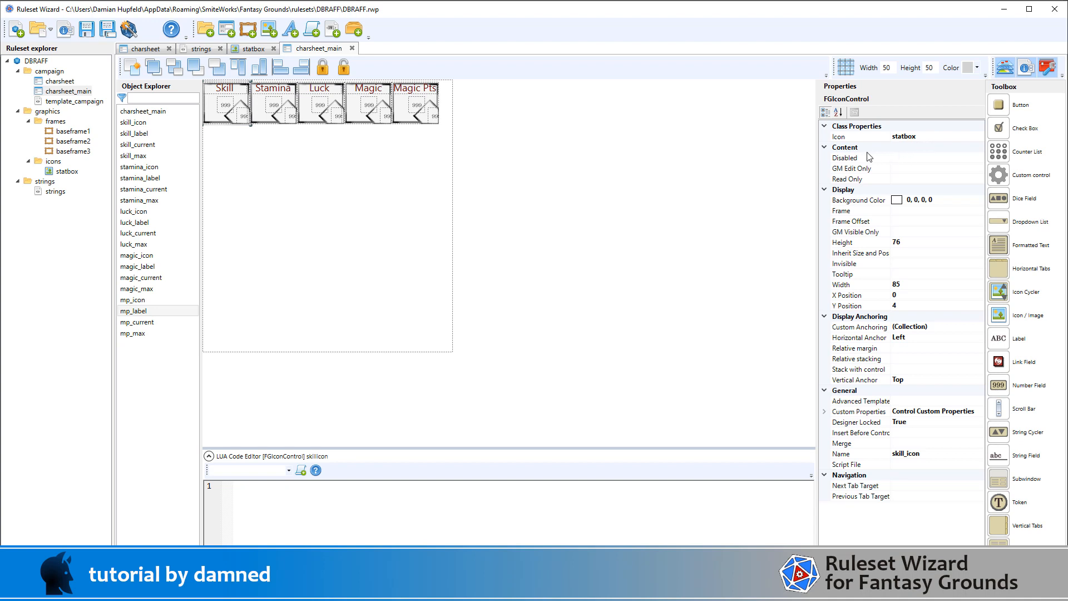
mouse_move(911, 144)
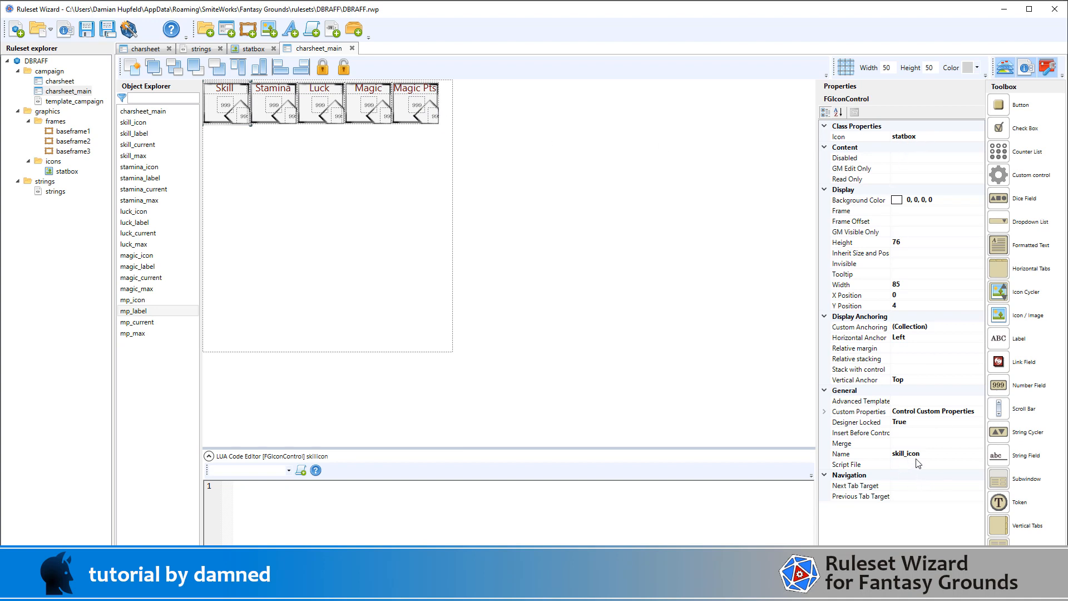
mouse_move(922, 462)
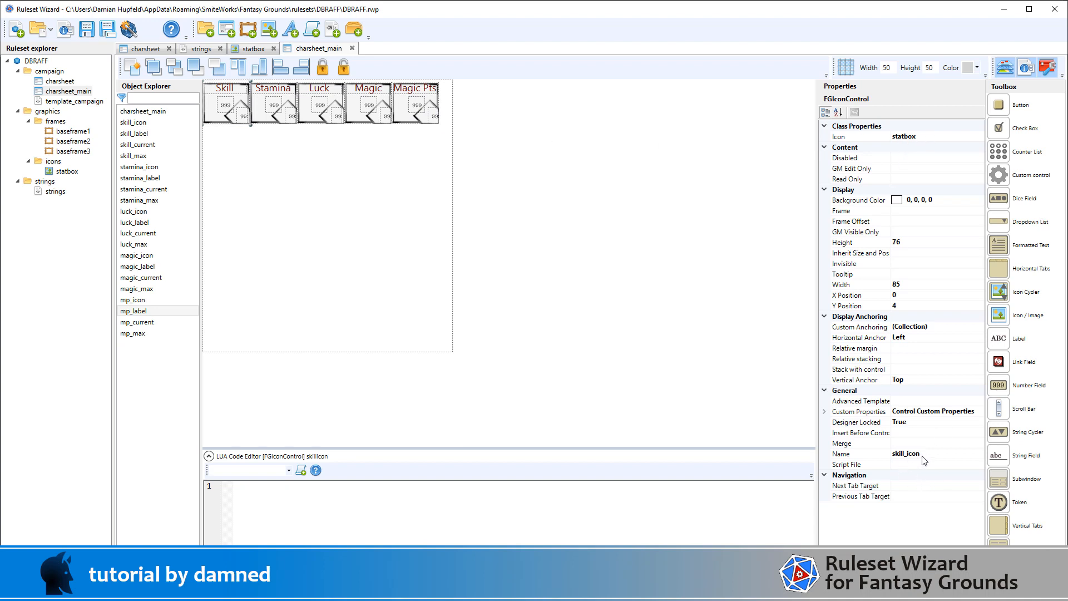
mouse_move(898, 256)
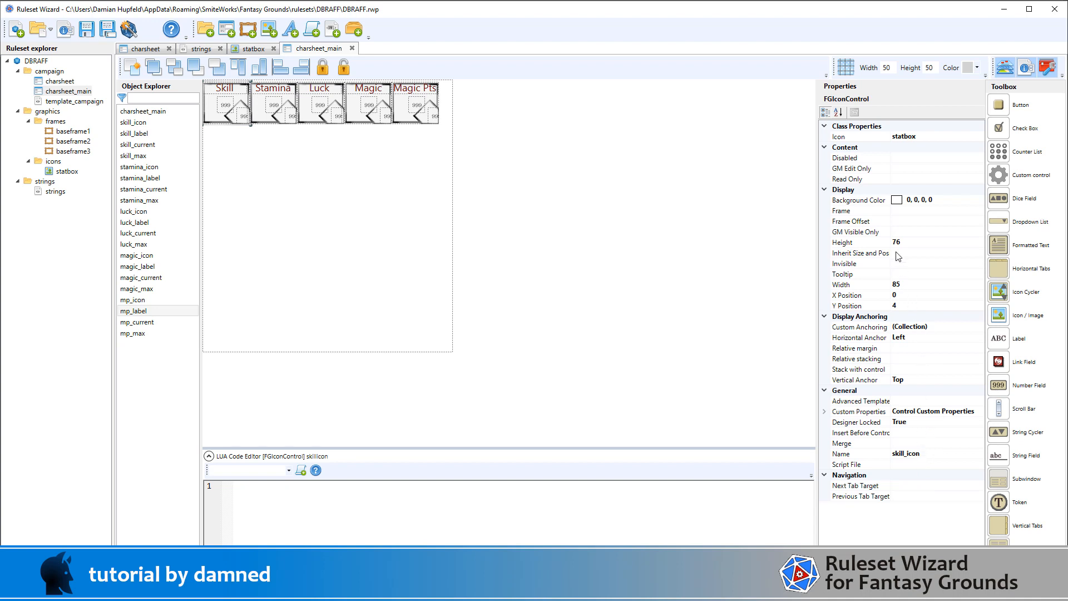
mouse_move(901, 284)
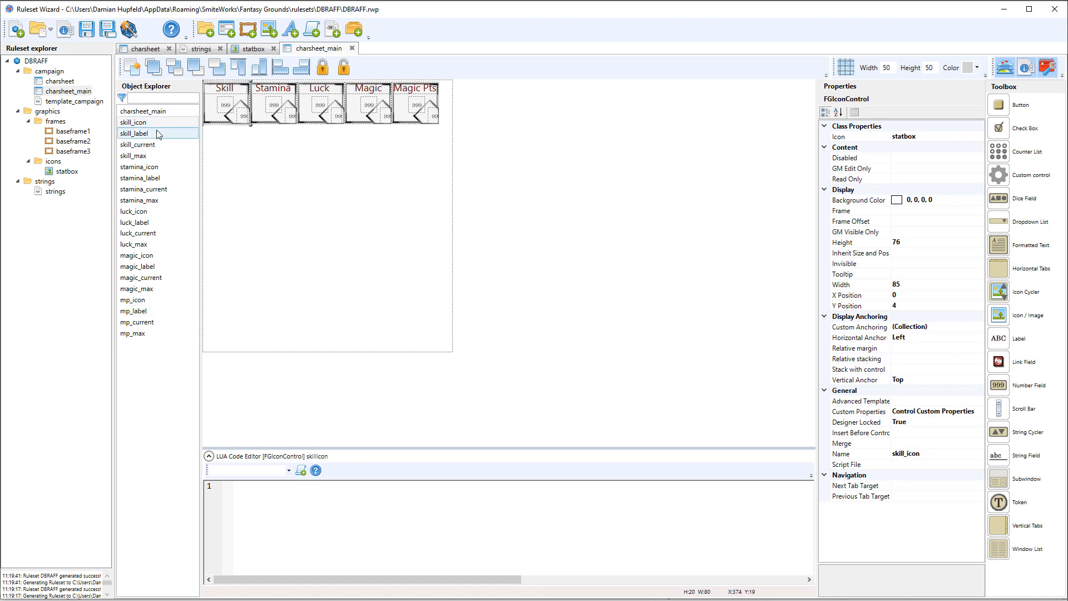
click(134, 156)
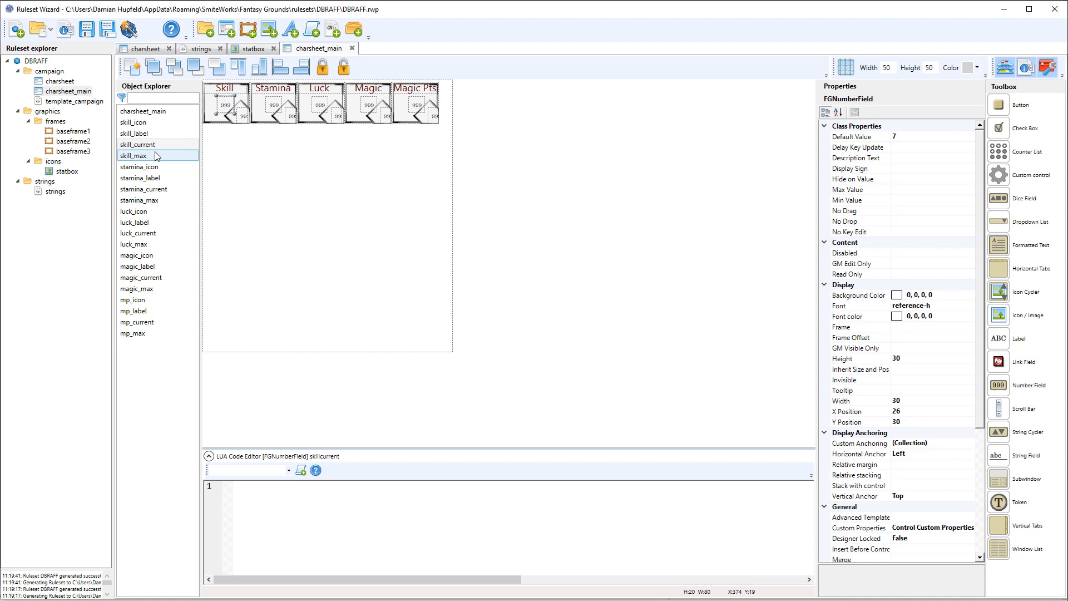
click(134, 155)
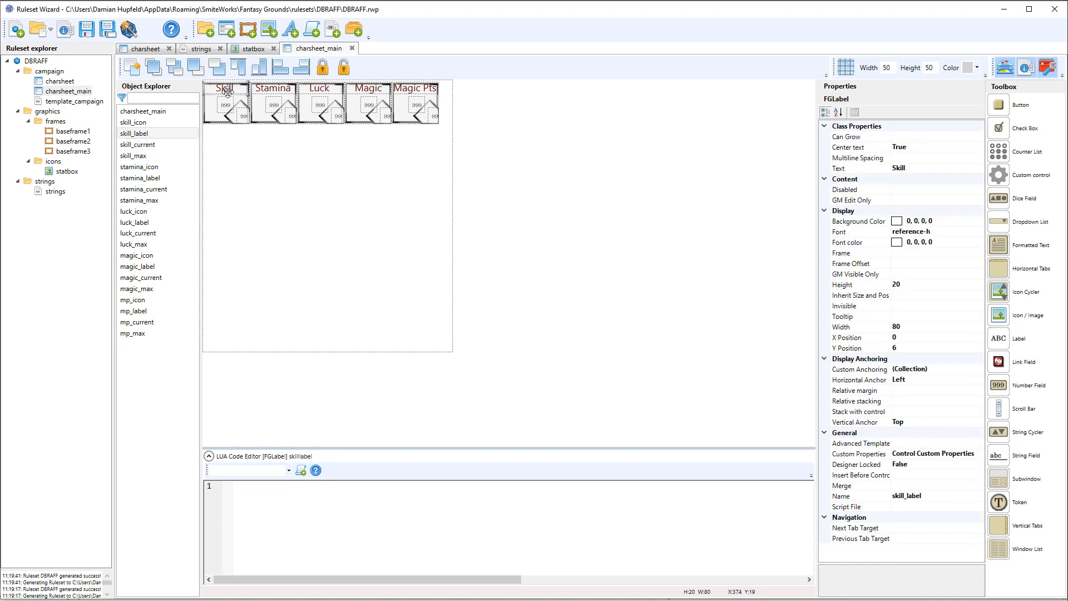
mouse_move(950, 157)
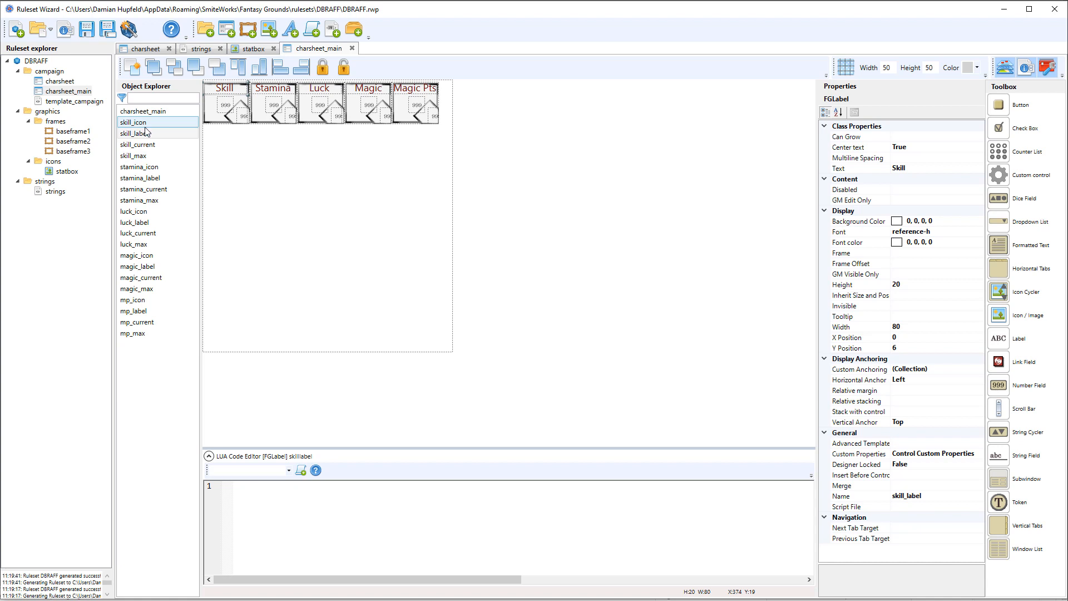
mouse_move(156, 167)
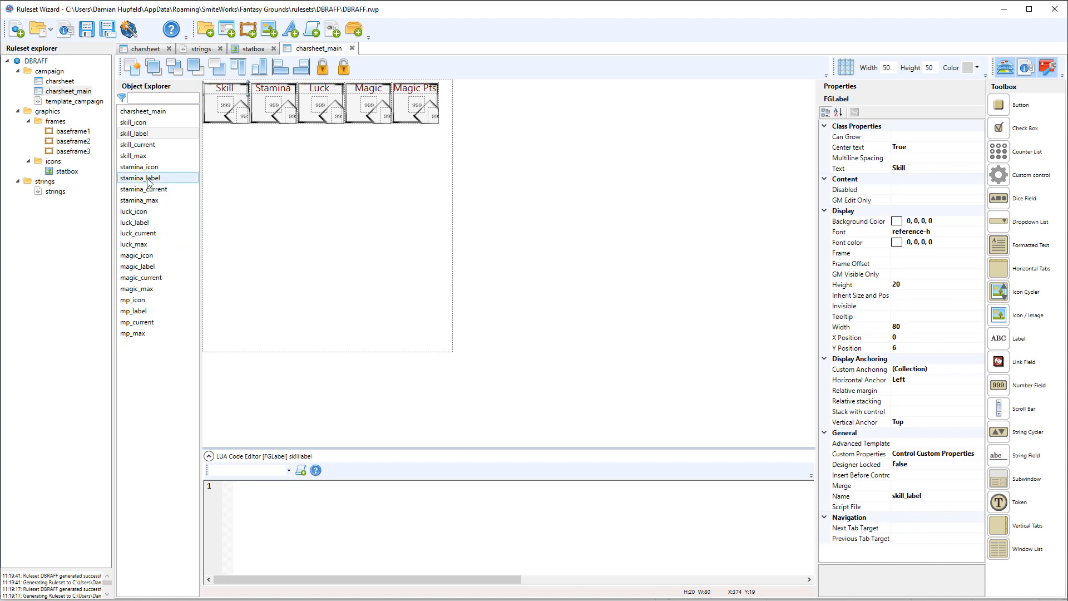
click(155, 289)
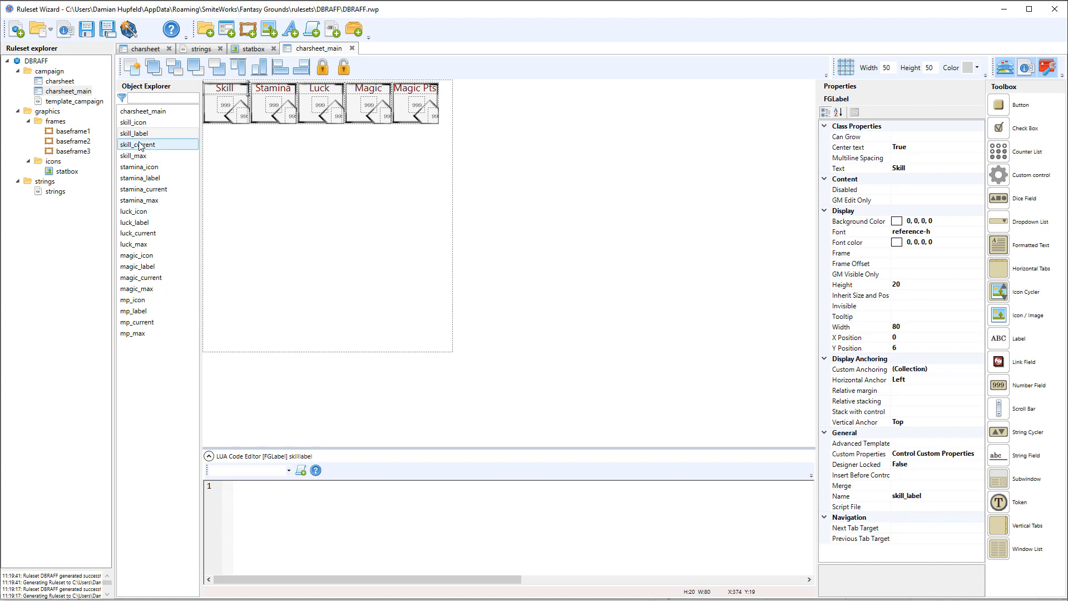
click(138, 134)
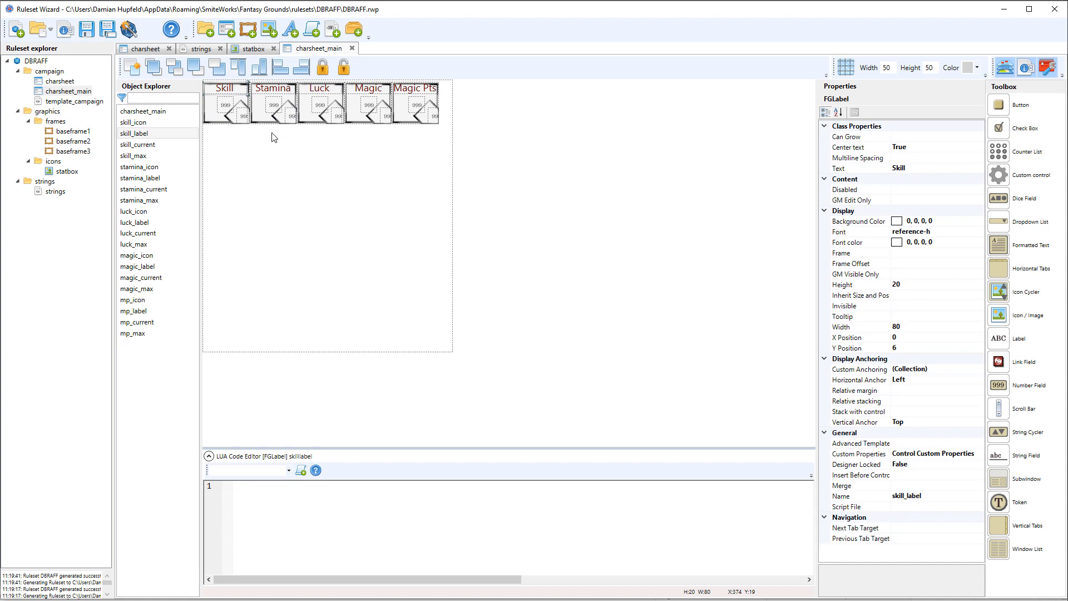
mouse_move(266, 137)
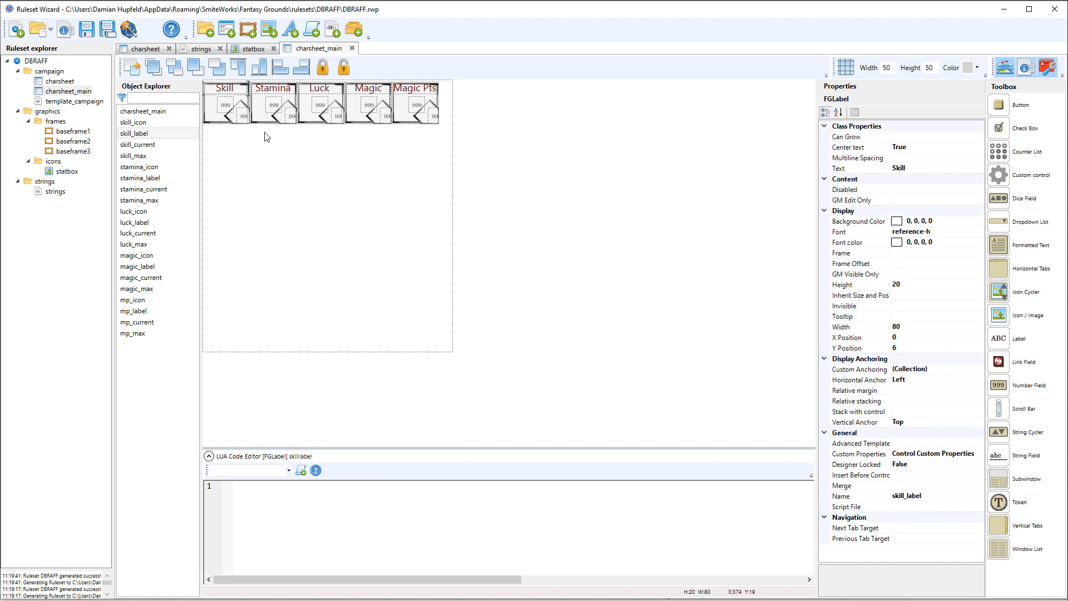
mouse_move(138, 346)
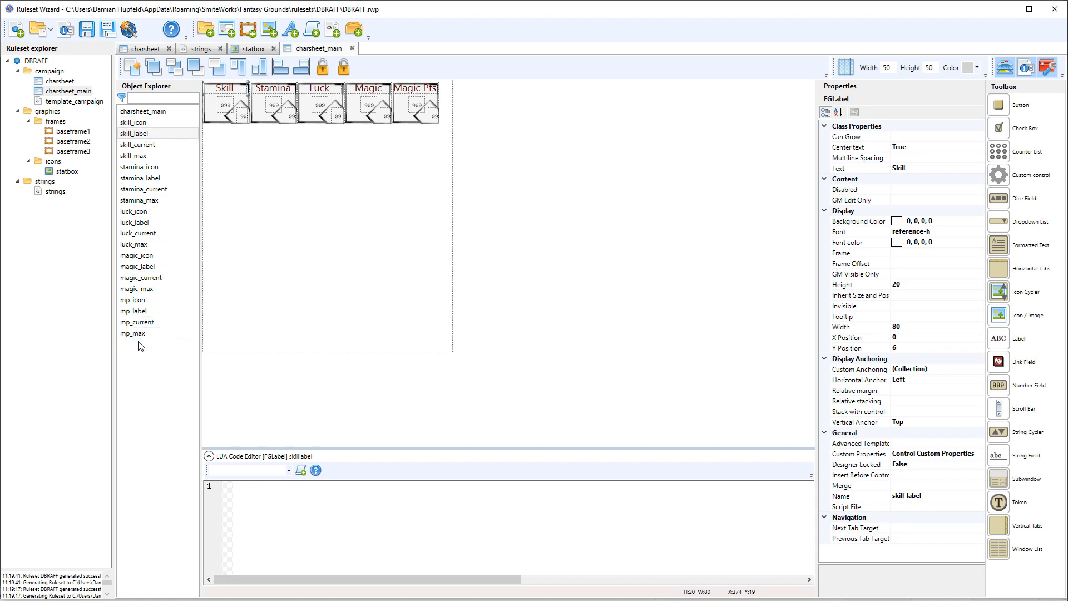
mouse_move(815, 245)
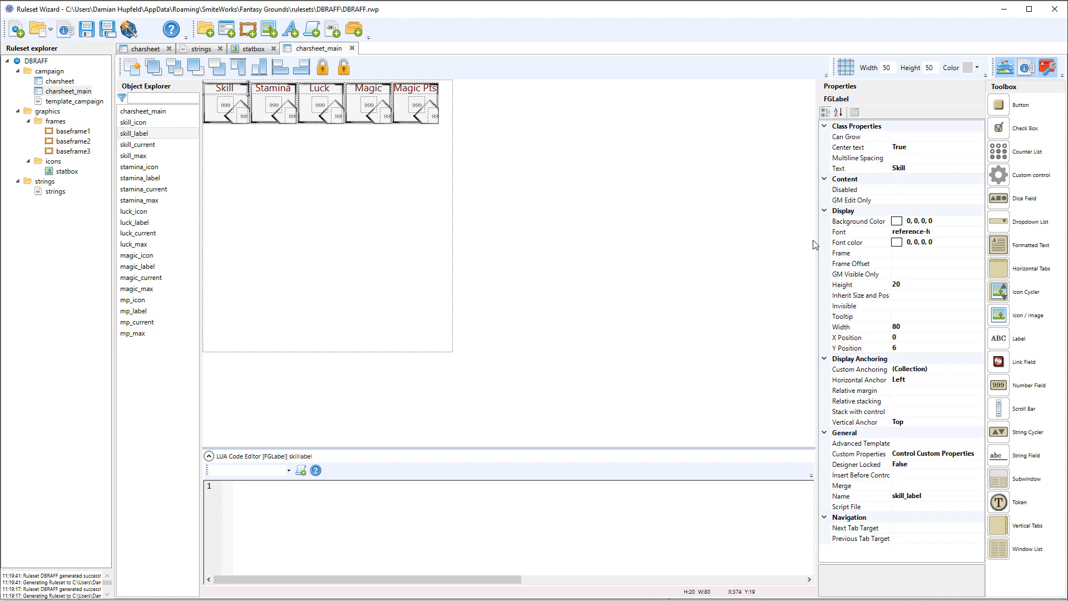
click(327, 238)
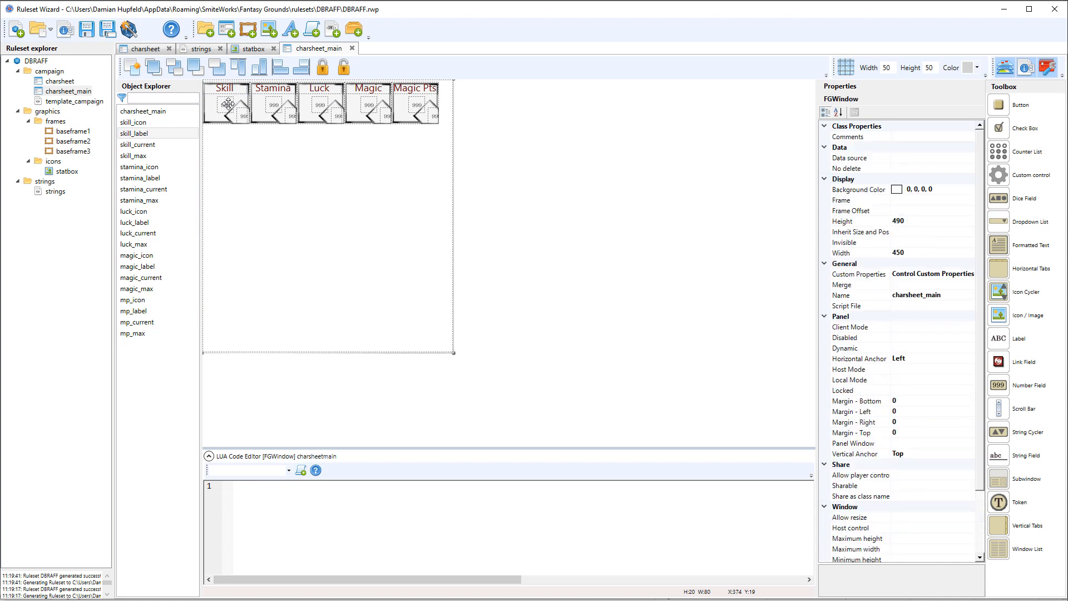
click(227, 103)
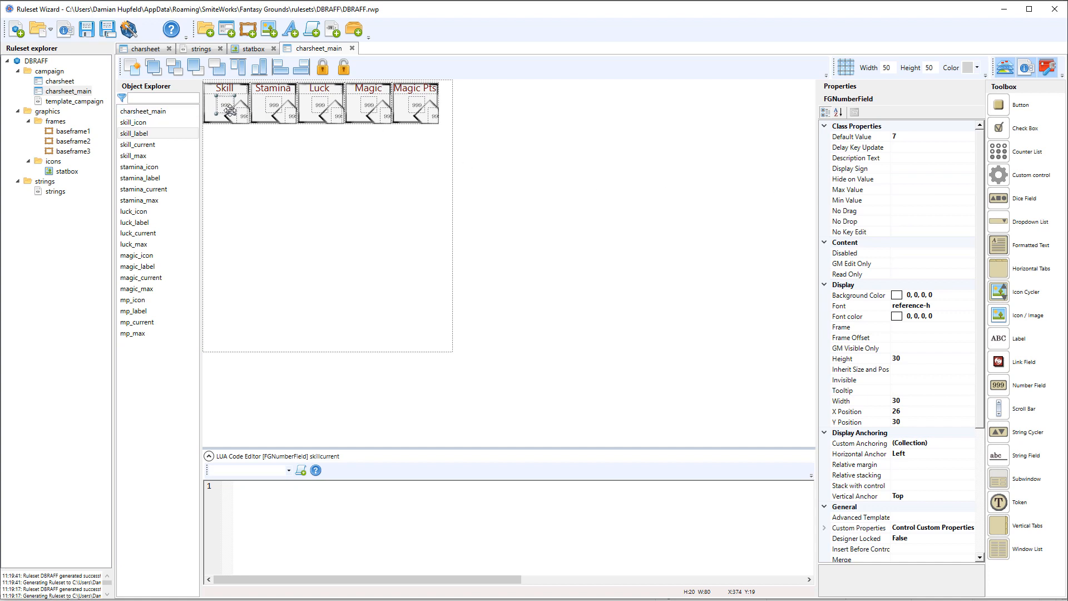
mouse_move(407, 134)
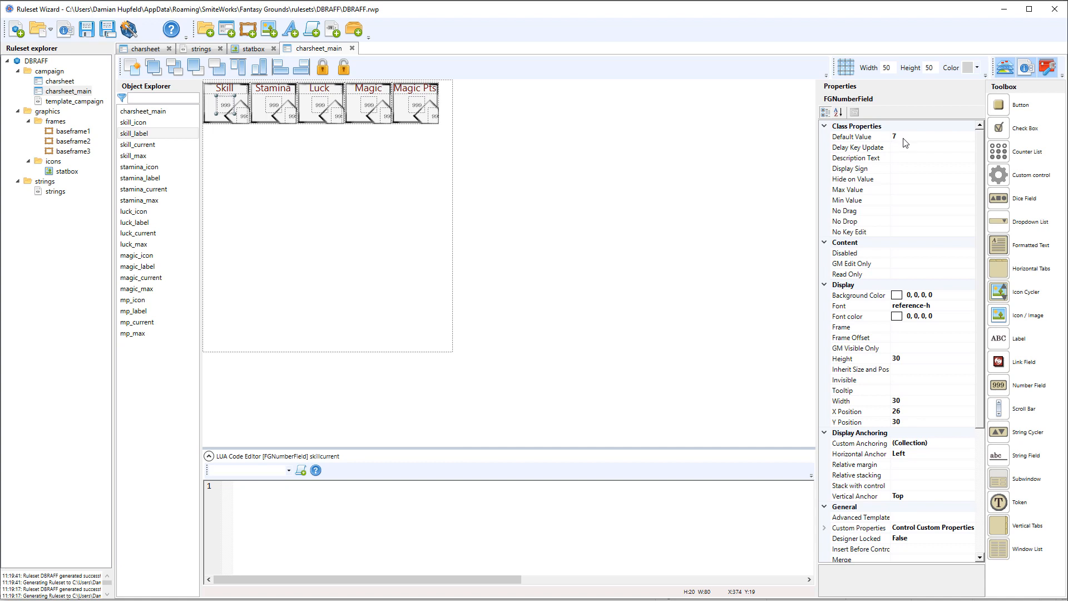
mouse_move(931, 312)
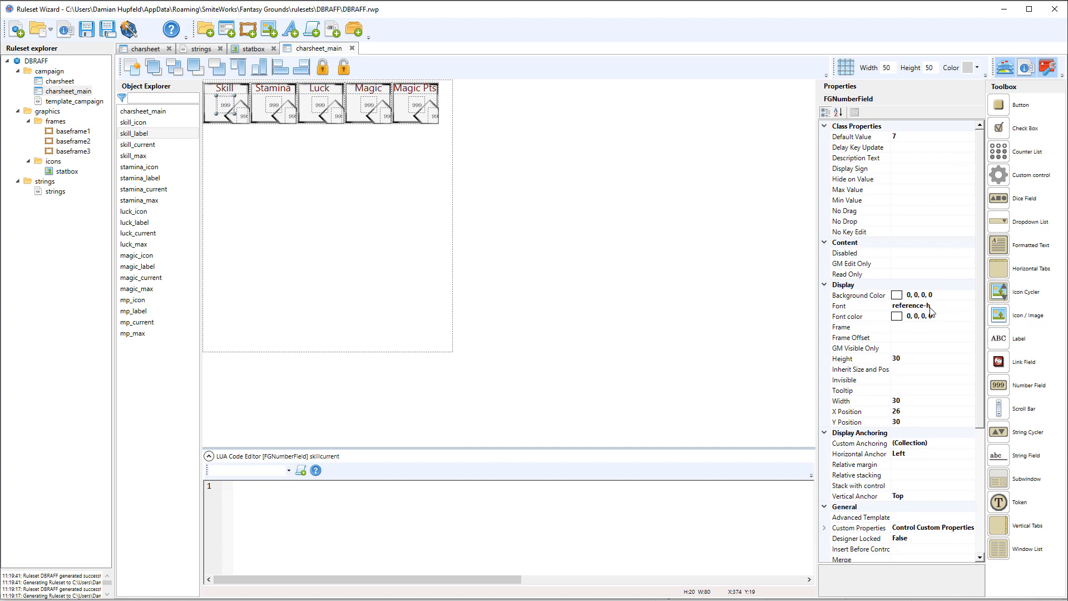
mouse_move(985, 414)
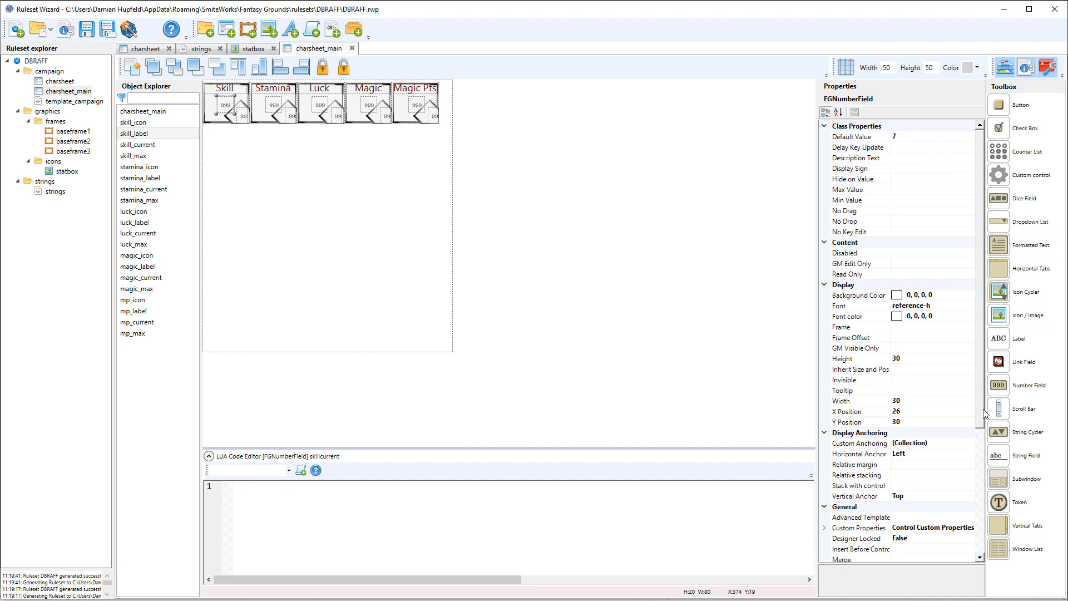
- Append 'Check' to skill_current's roll description so it reads 'Skill Check'
scroll(down, 3)
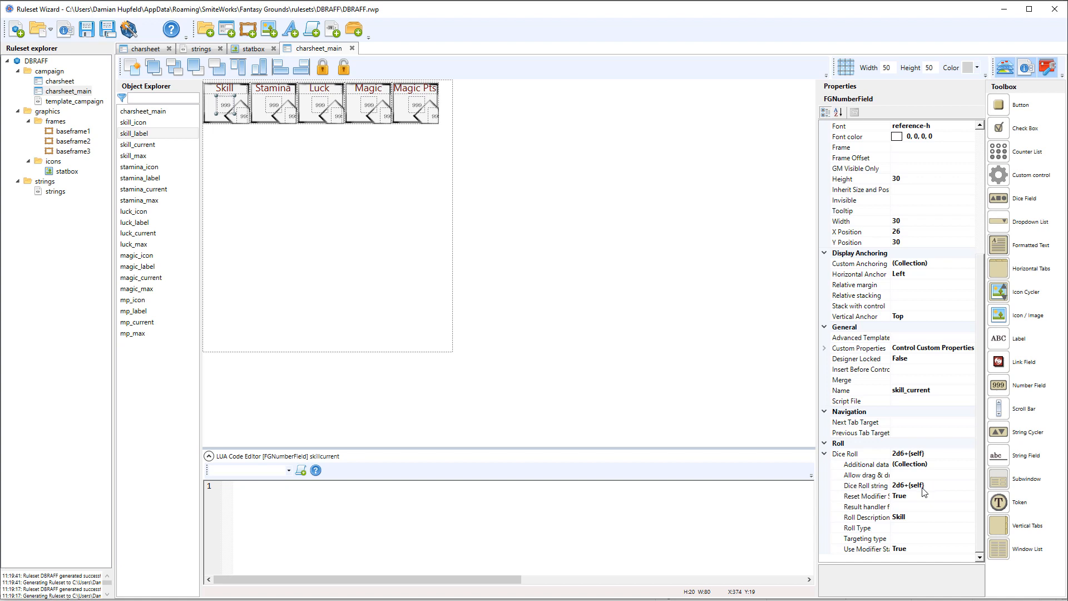
mouse_move(911, 492)
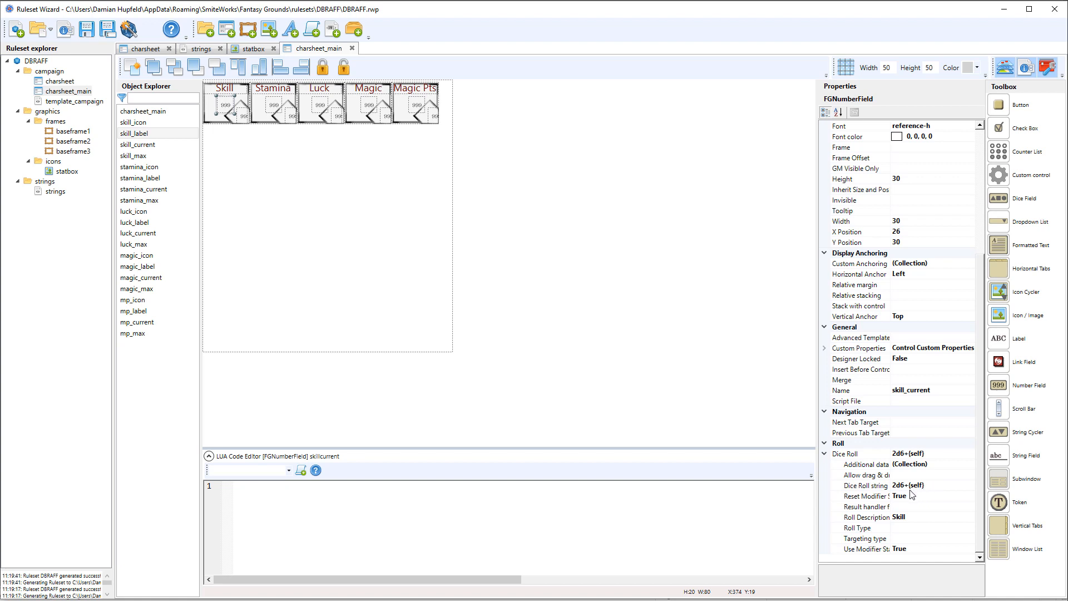
mouse_move(919, 491)
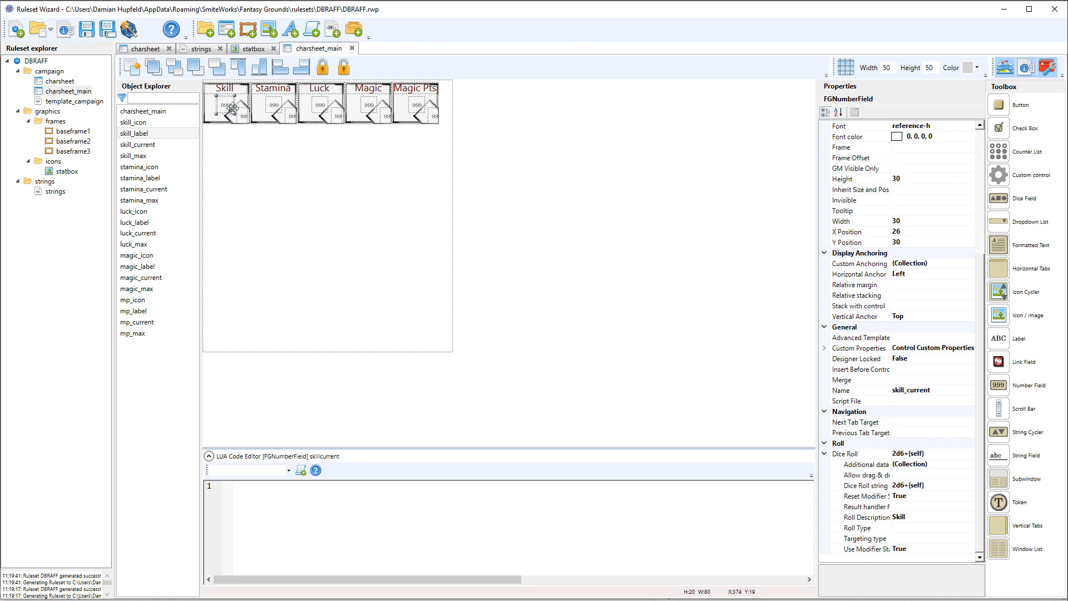
mouse_move(229, 105)
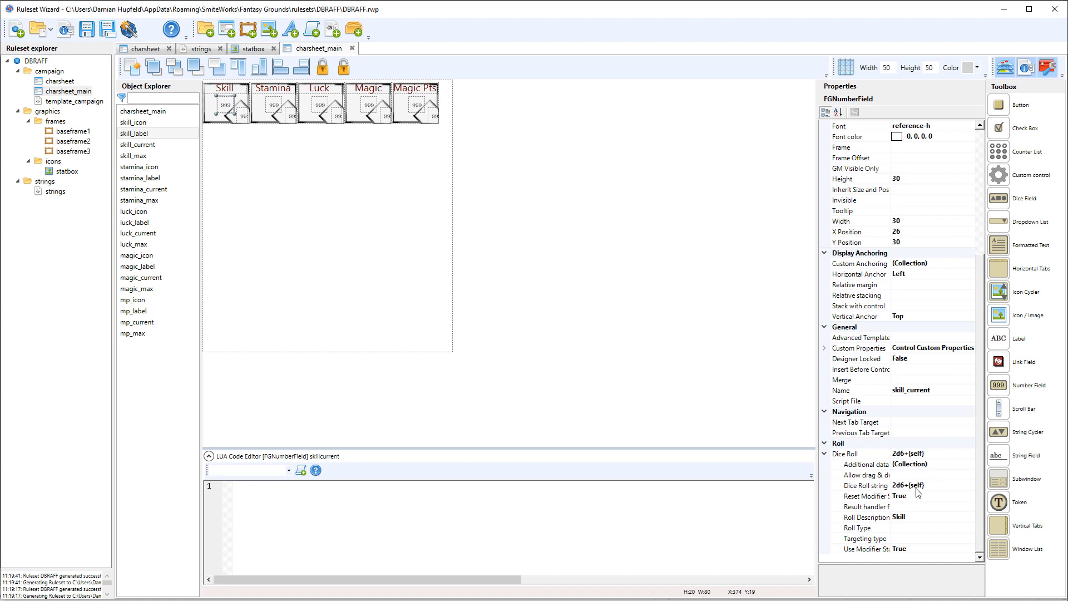
mouse_move(916, 492)
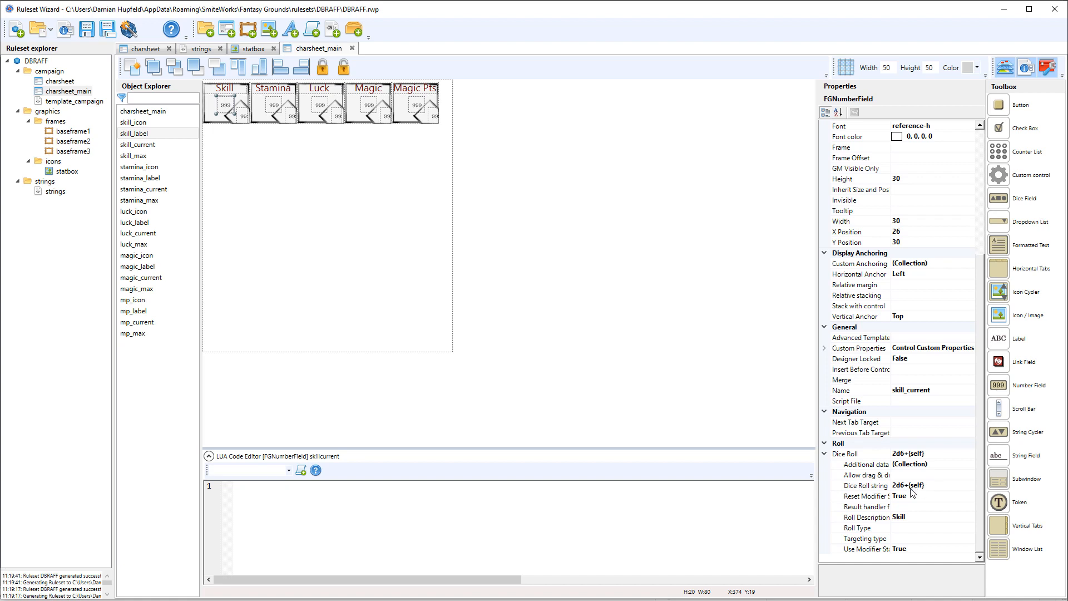
mouse_move(911, 489)
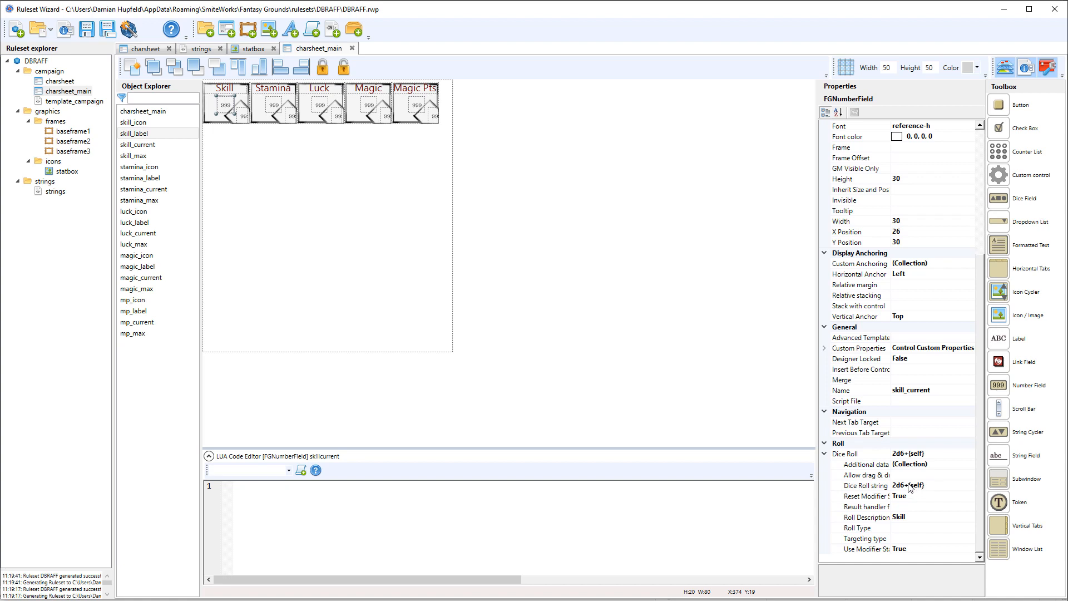
mouse_move(925, 394)
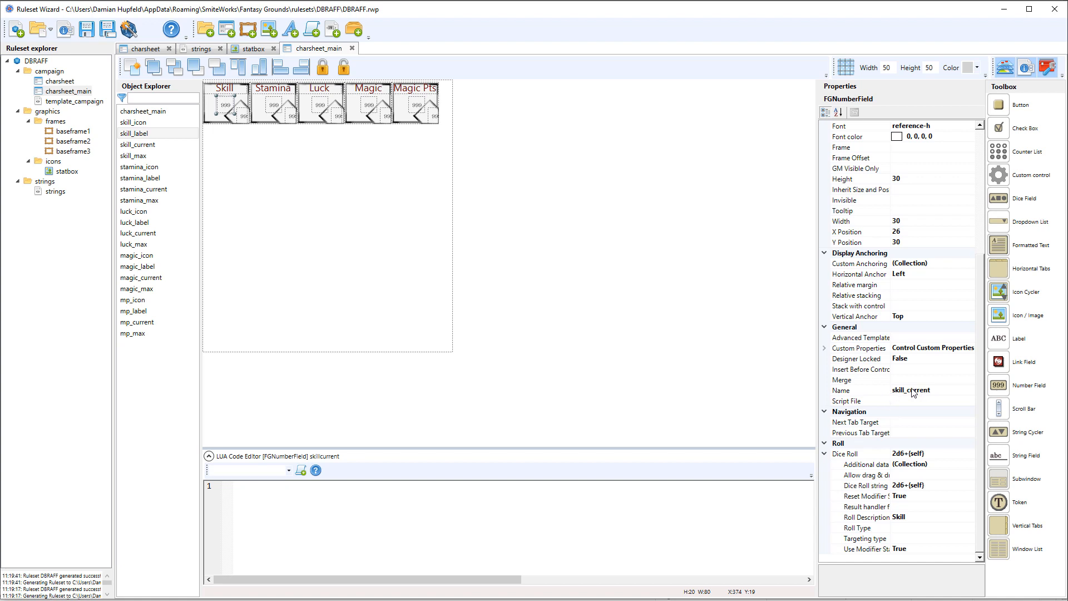
mouse_move(921, 491)
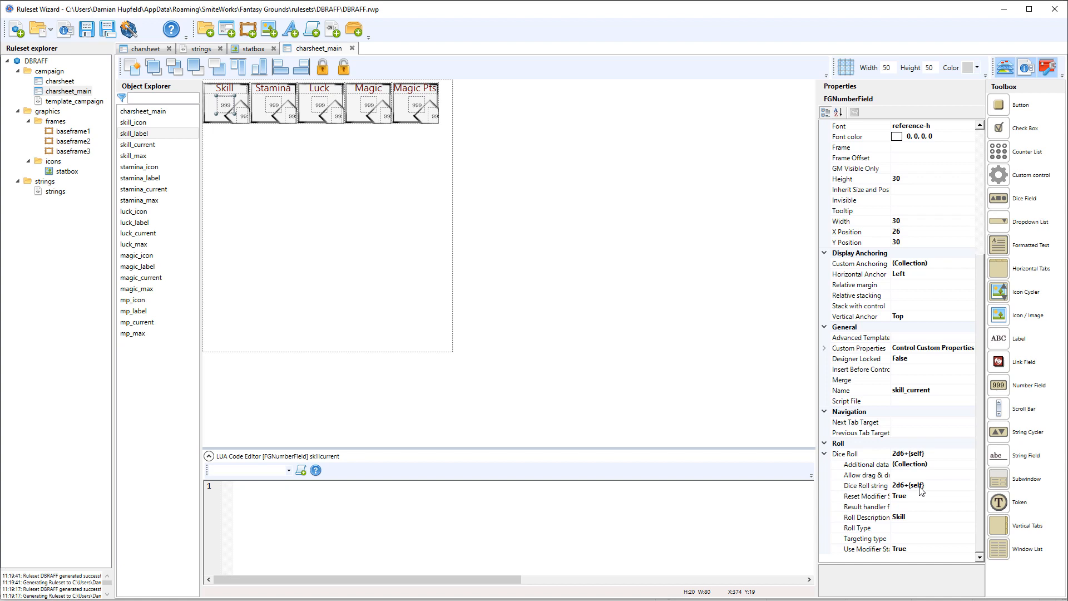
mouse_move(915, 524)
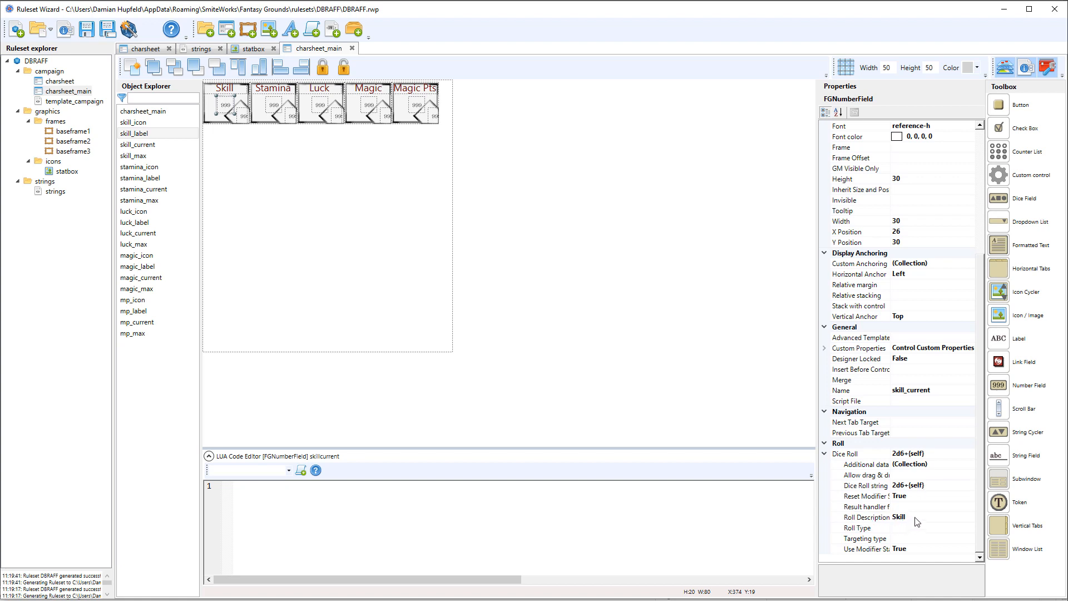
click(865, 517)
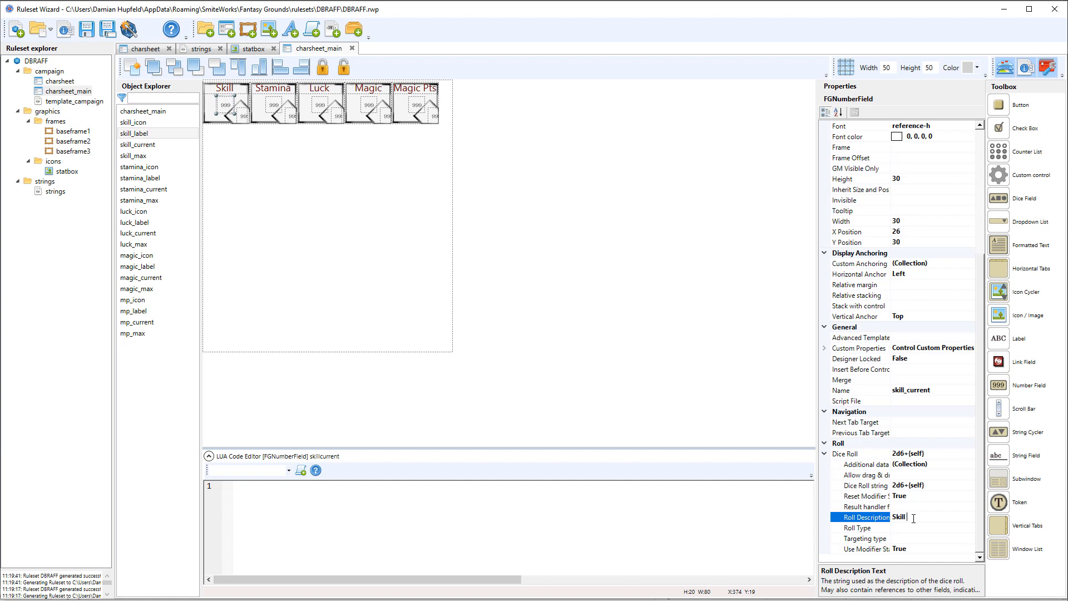
text(Check)
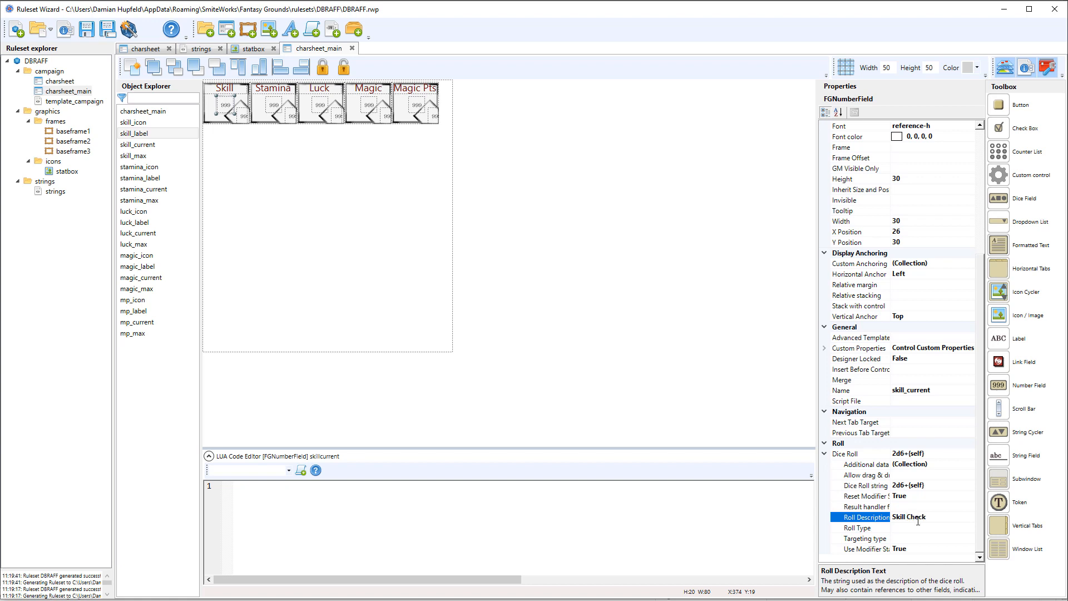
mouse_move(906, 554)
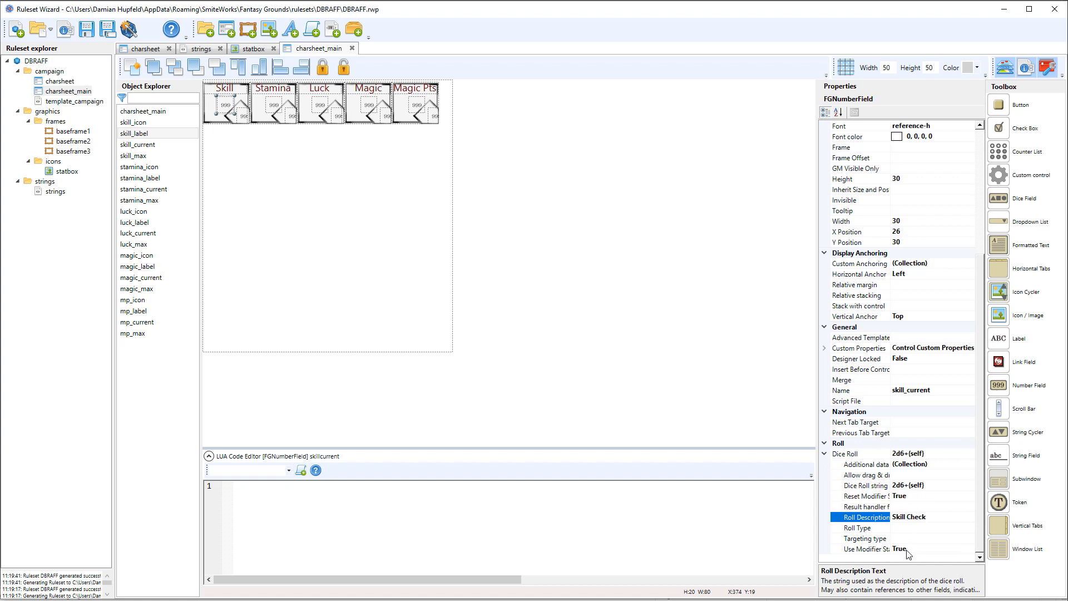
mouse_move(911, 553)
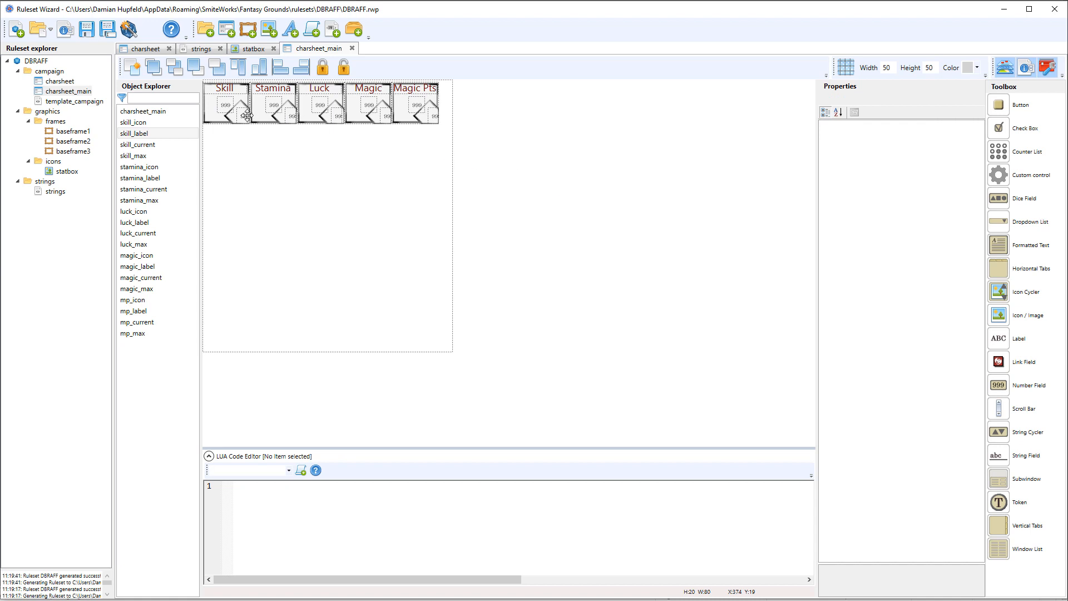
- Make skill_max block key editing, then save the generated DBRAFF.pak to the rulesets folder
click(243, 118)
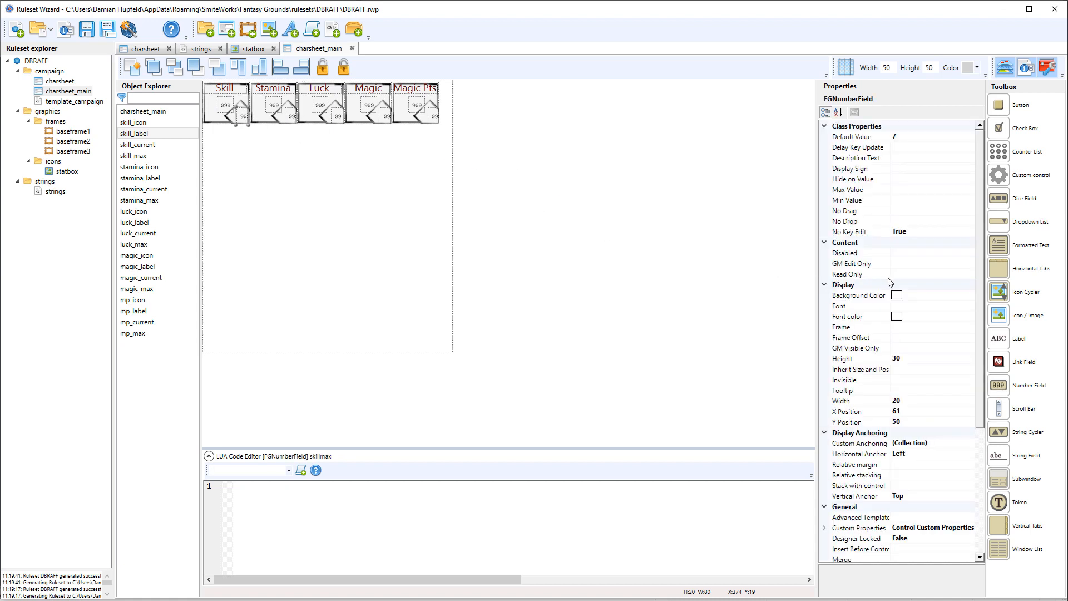
scroll(down, 3)
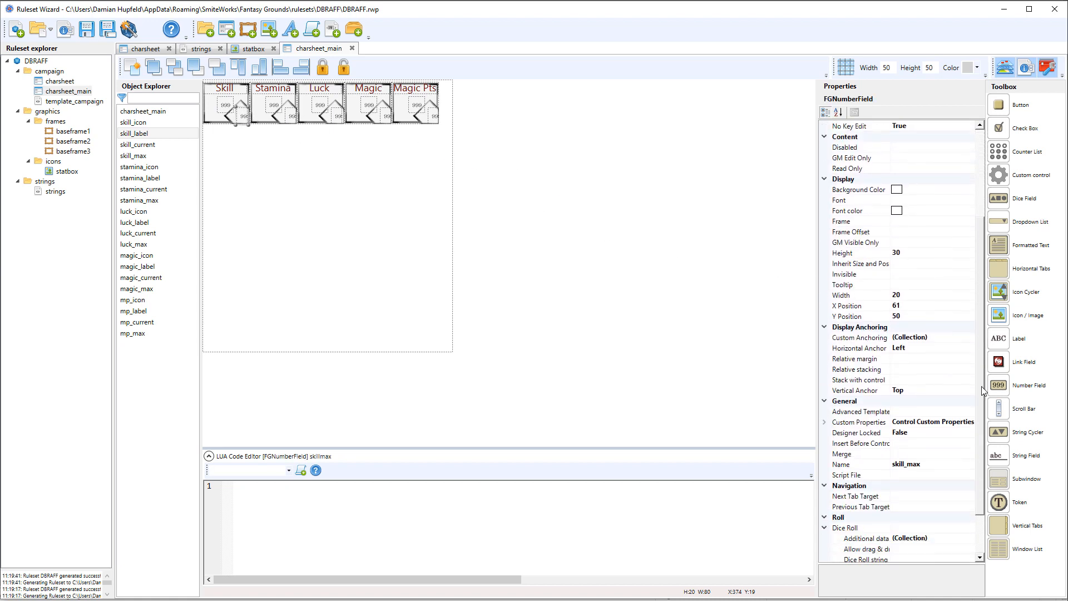
scroll(down, 3)
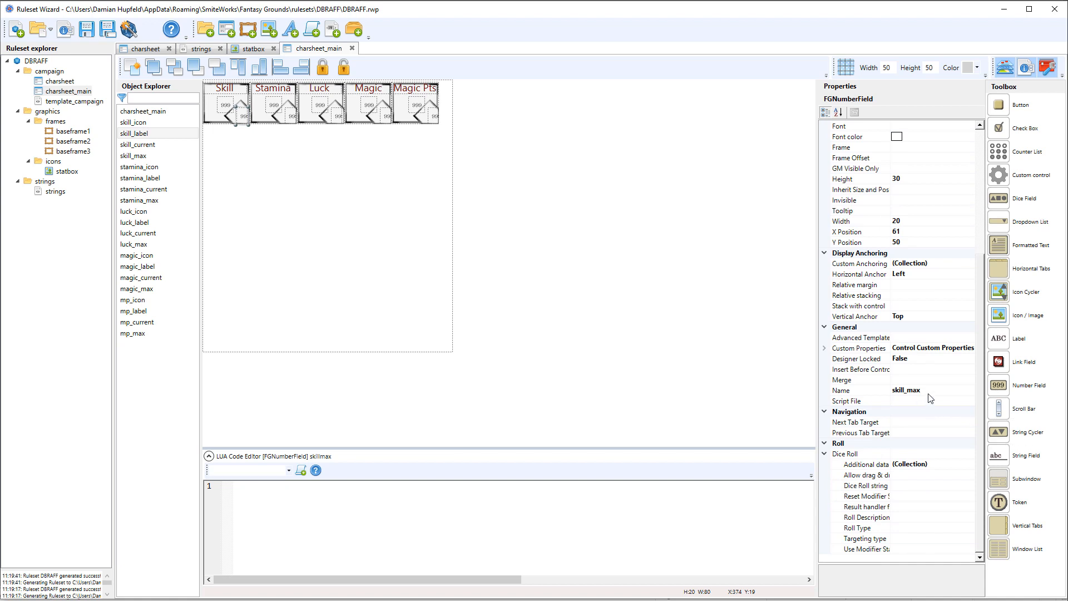
mouse_move(980, 241)
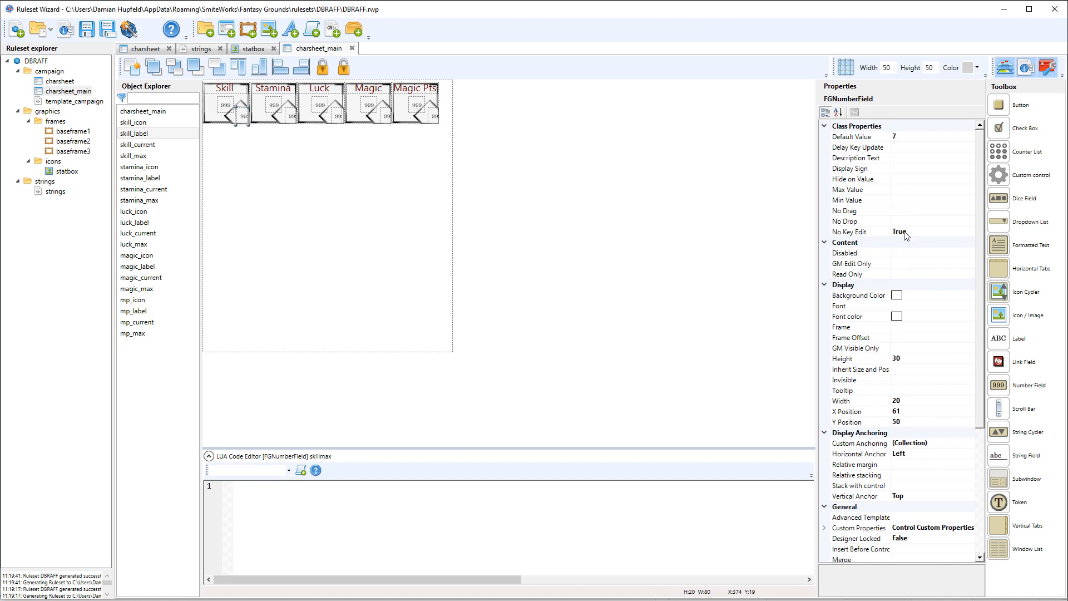
mouse_move(914, 235)
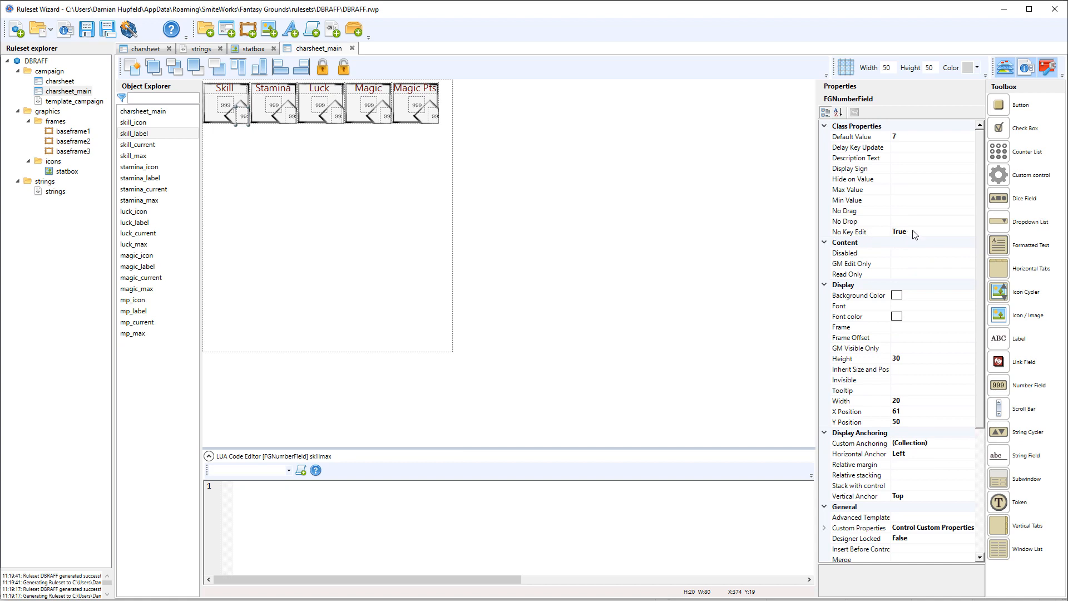
mouse_move(242, 121)
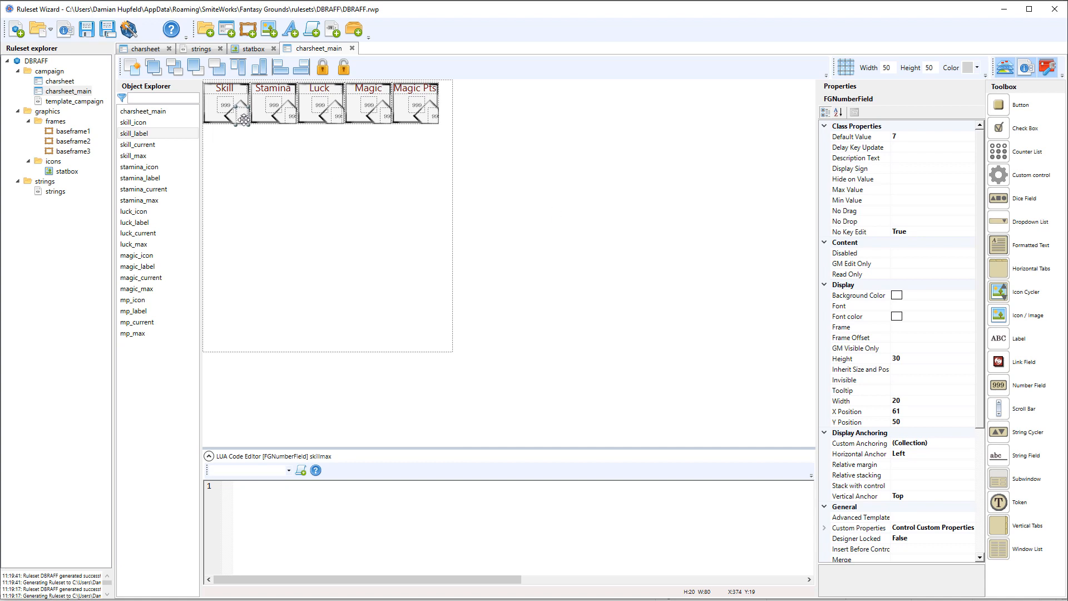
mouse_move(325, 135)
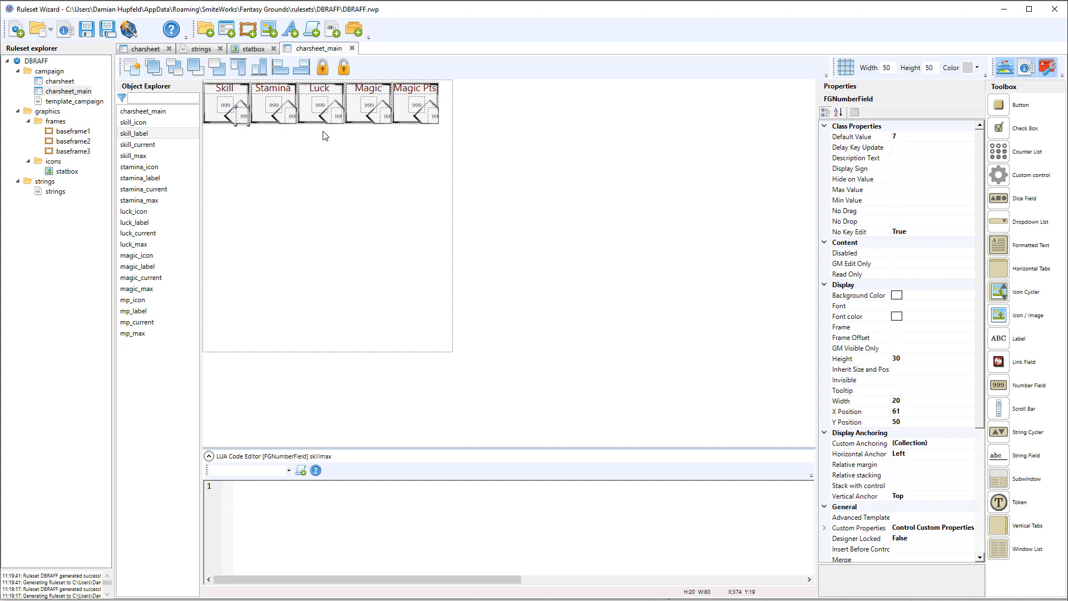
mouse_move(542, 152)
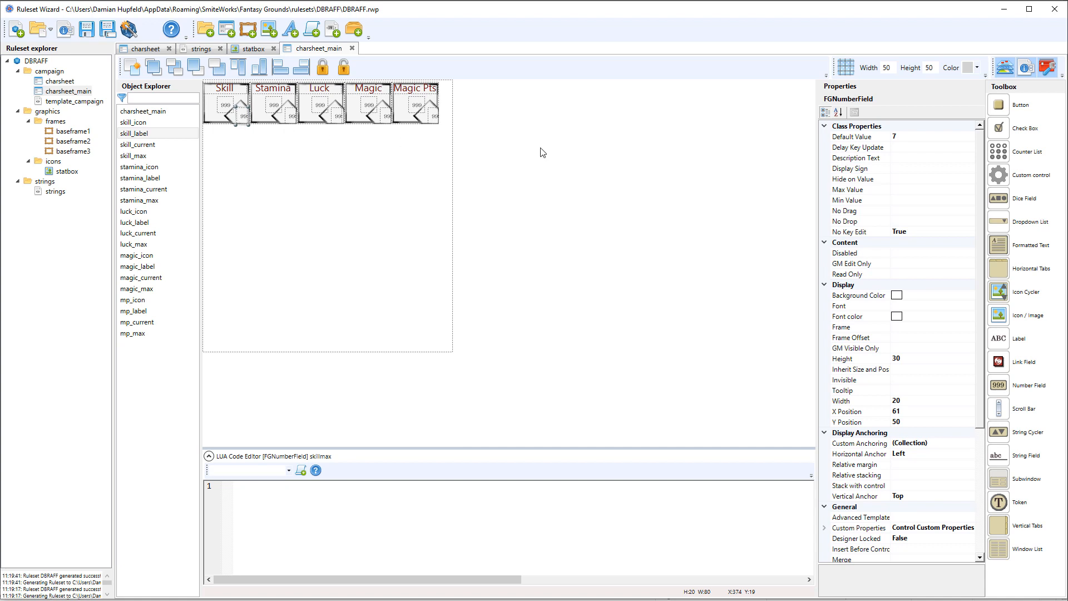
click(458, 125)
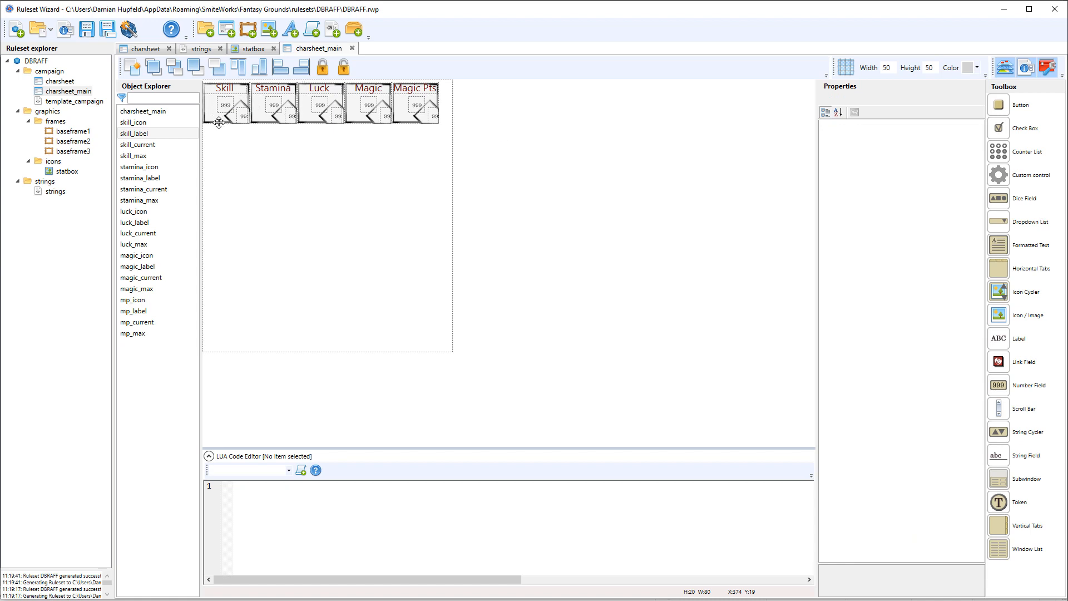
mouse_move(308, 101)
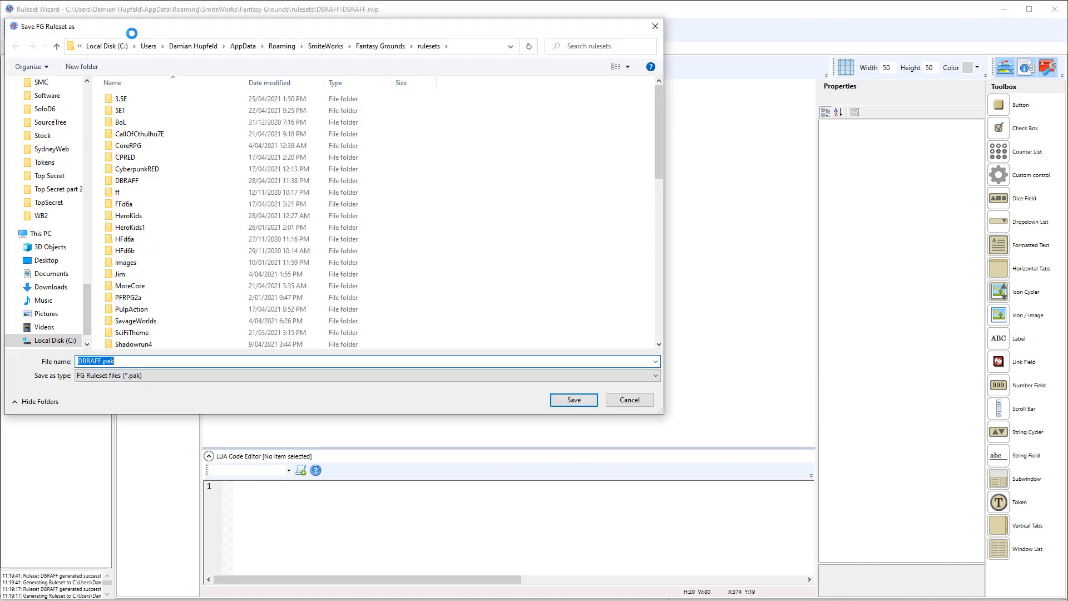
click(573, 400)
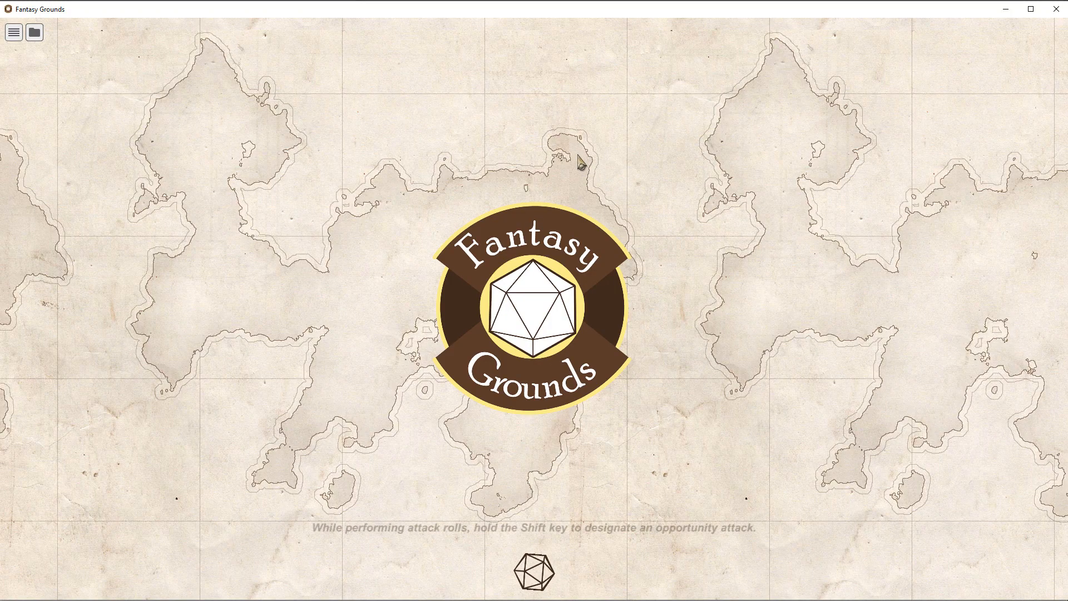
mouse_move(576, 176)
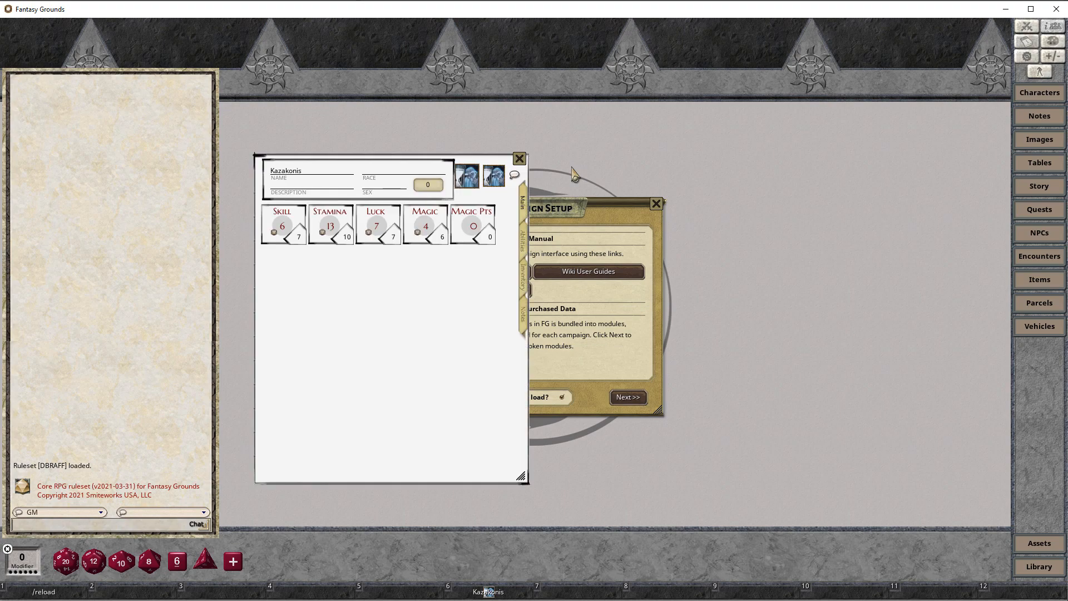
mouse_move(293, 220)
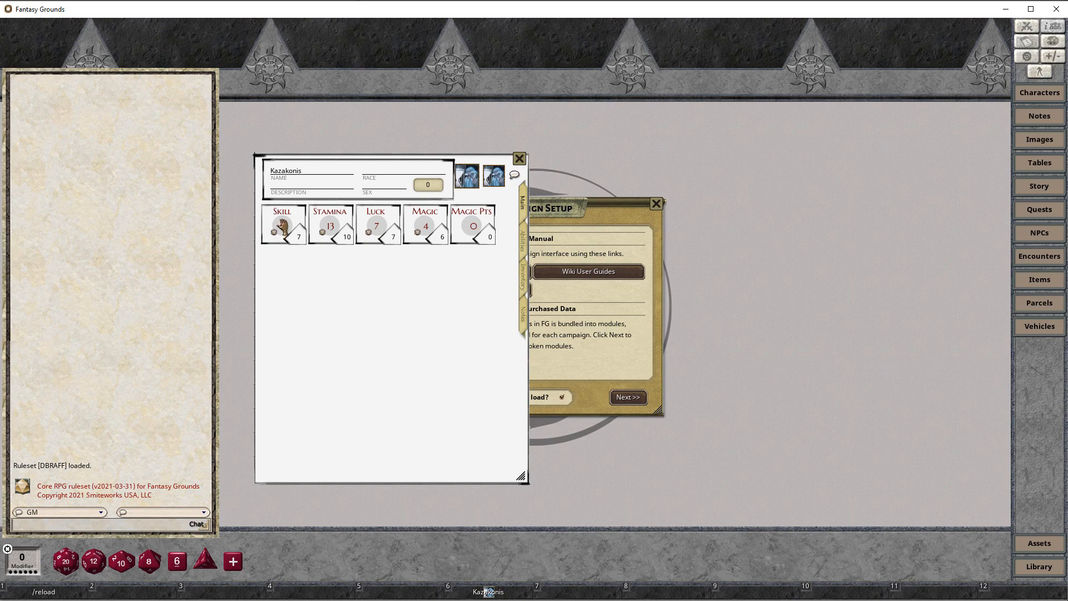
- Roll a Skill check from Kazakonis's character sheet, getting 2d6+6 = 18
click(281, 212)
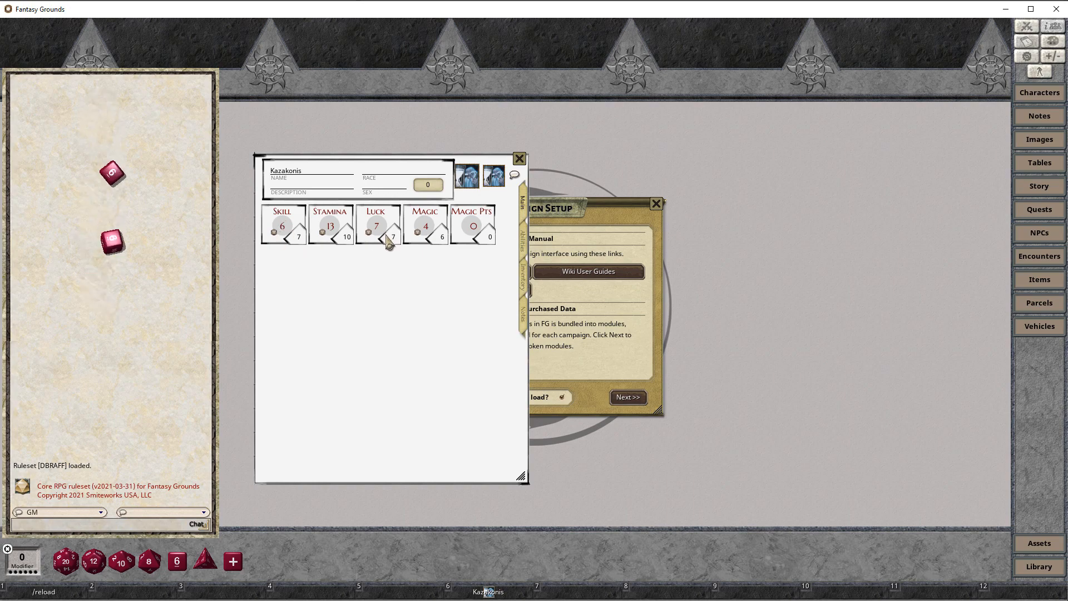
click(283, 225)
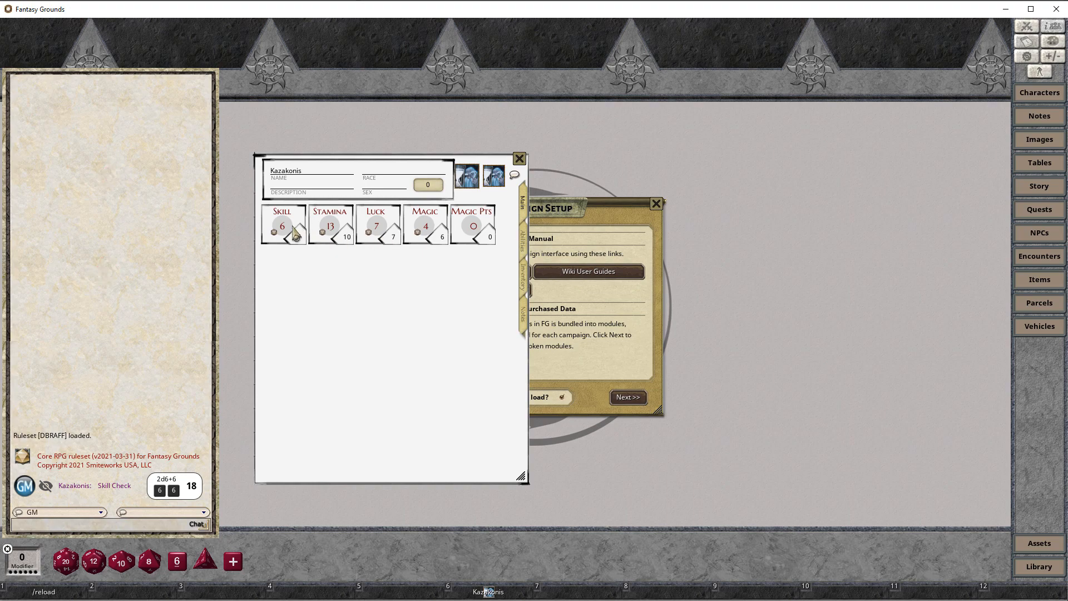
click(294, 237)
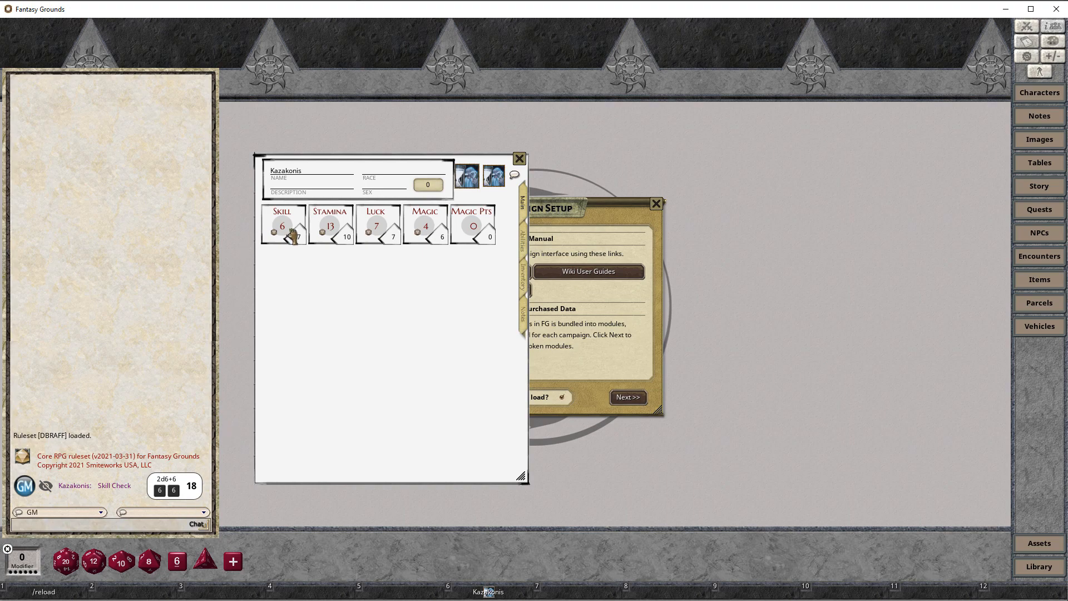
click(281, 225)
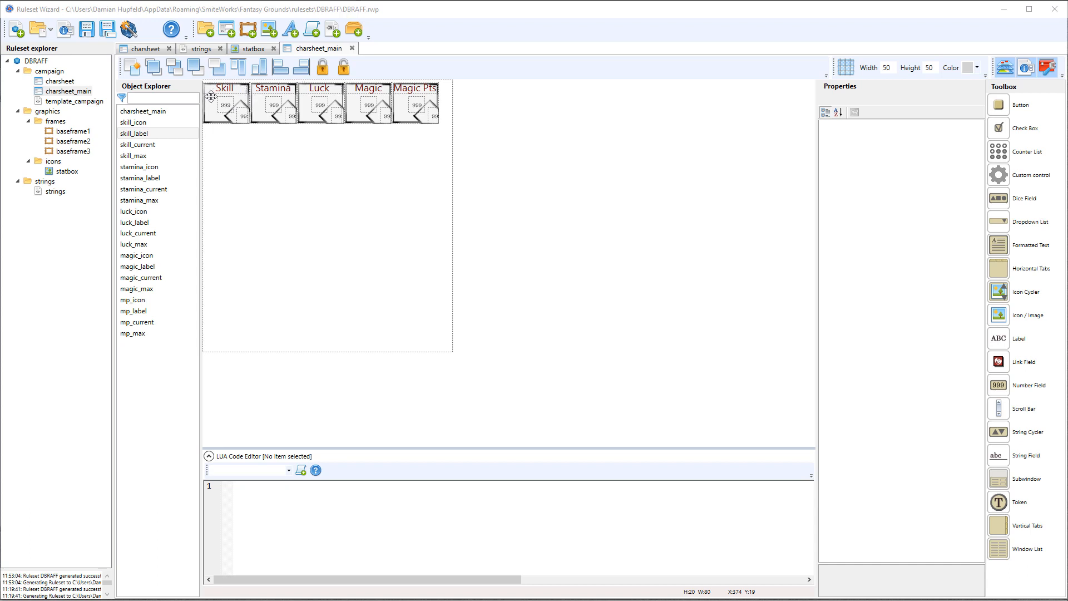
mouse_move(287, 134)
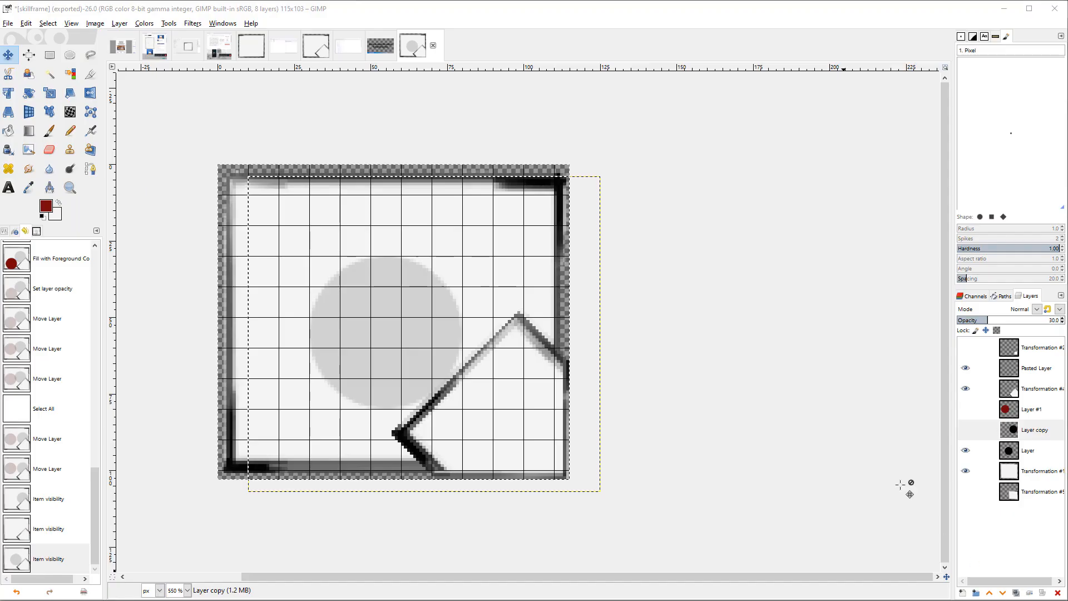
mouse_move(355, 409)
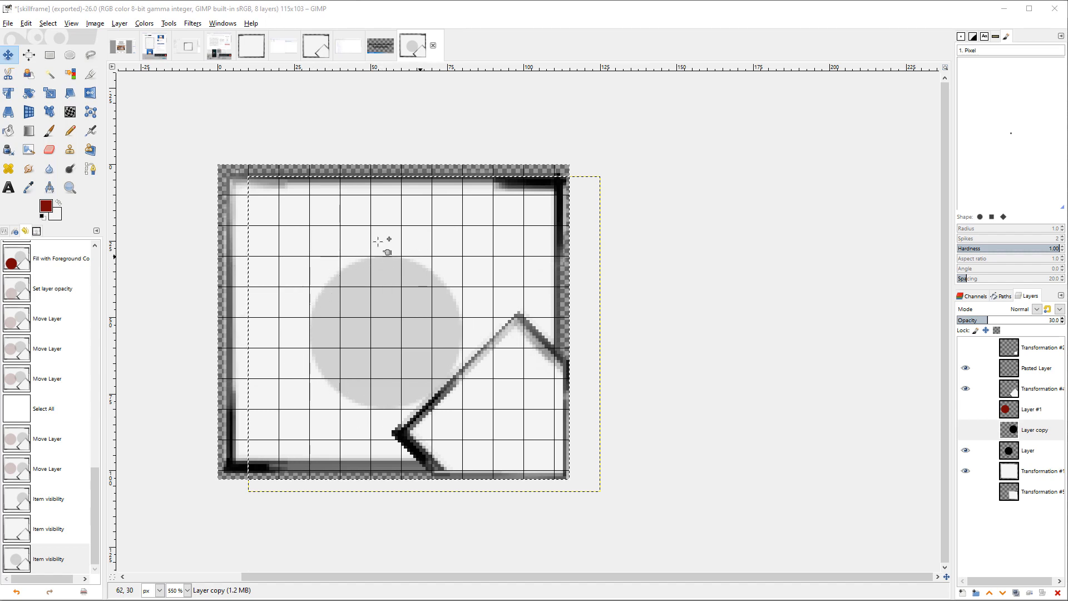
mouse_move(416, 388)
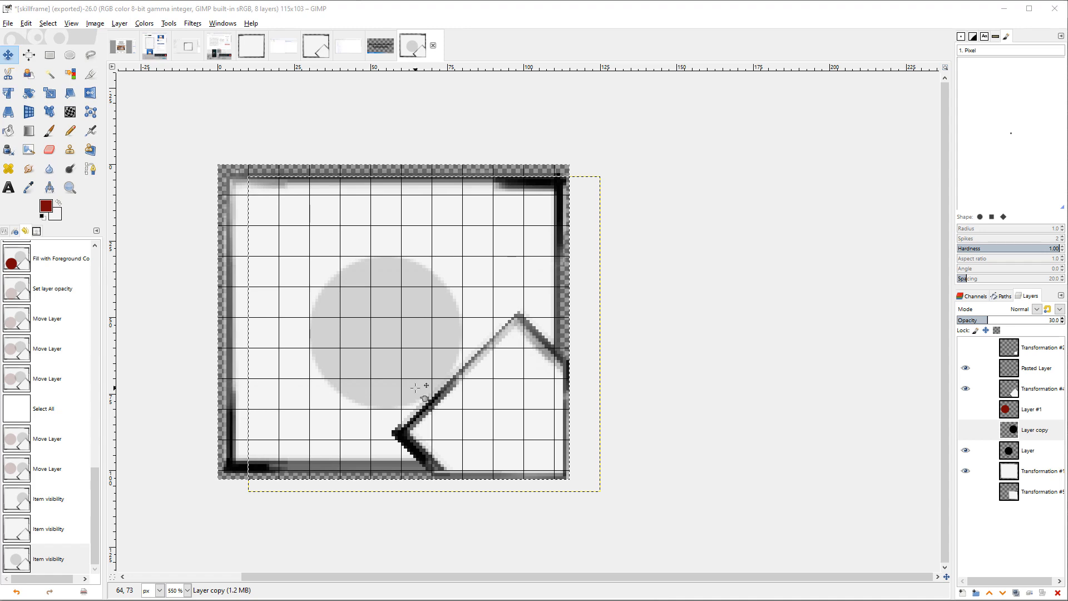
mouse_move(382, 279)
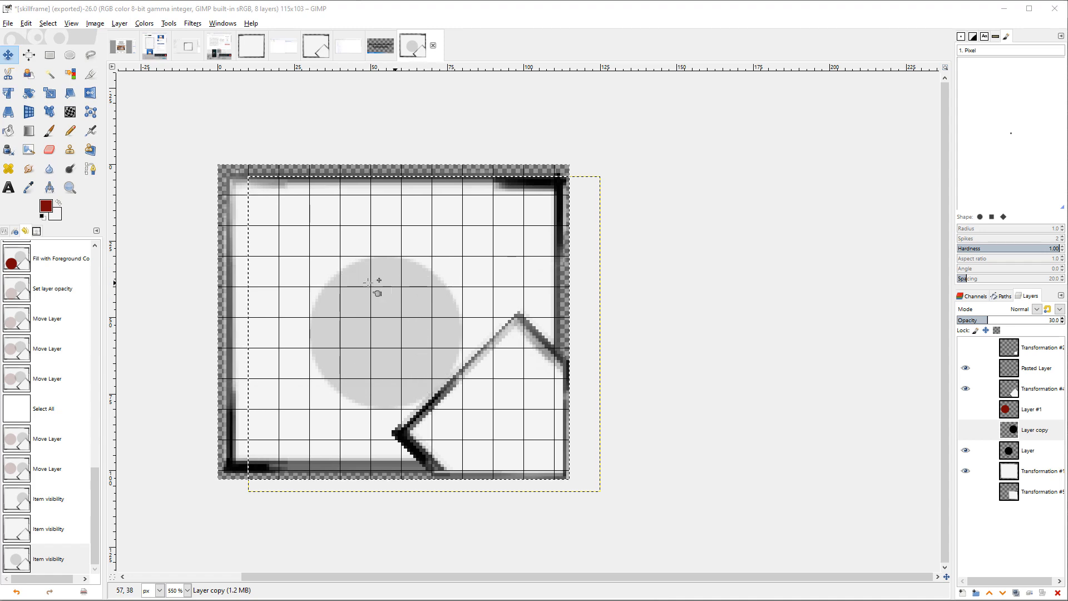
mouse_move(371, 293)
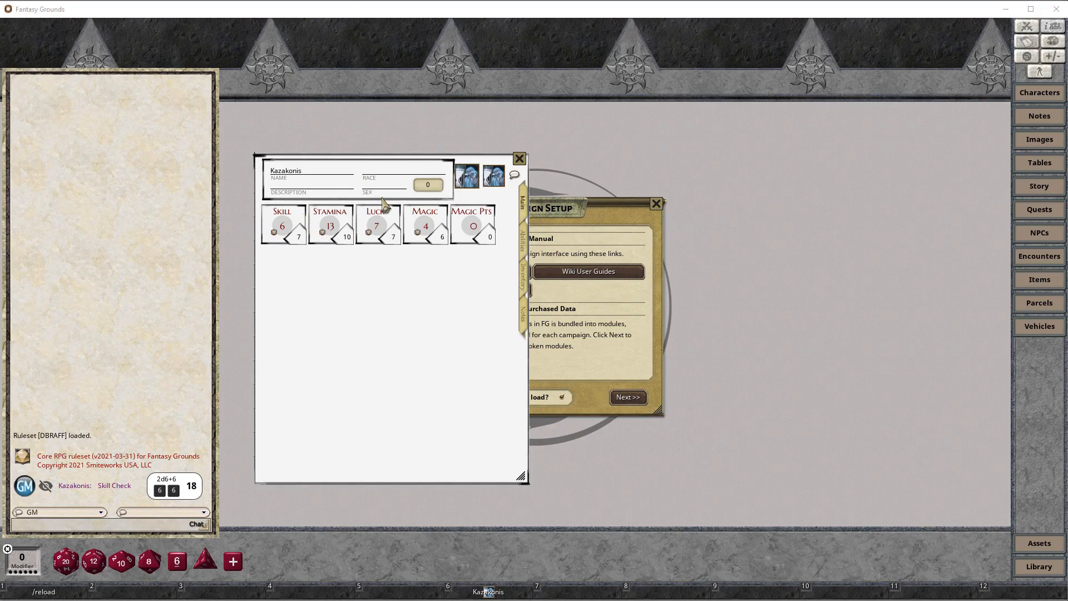
mouse_move(320, 243)
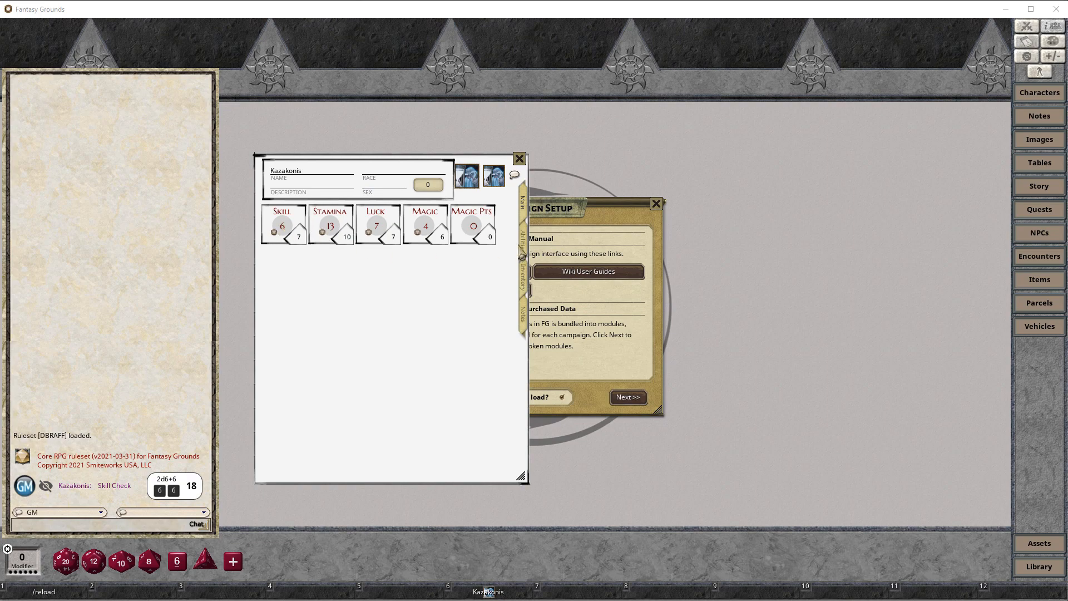
mouse_move(341, 259)
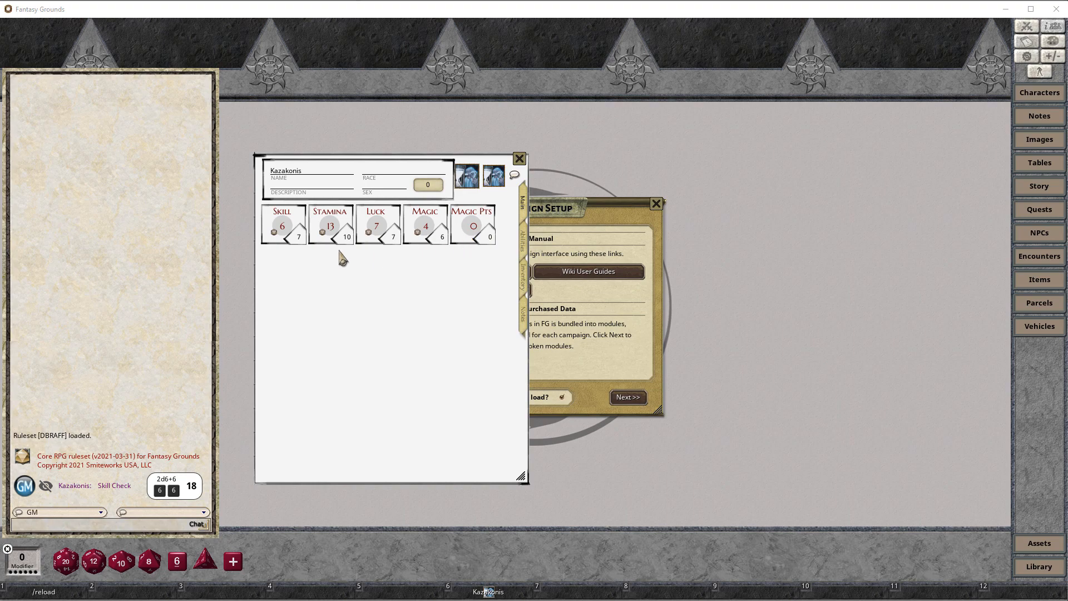
mouse_move(326, 240)
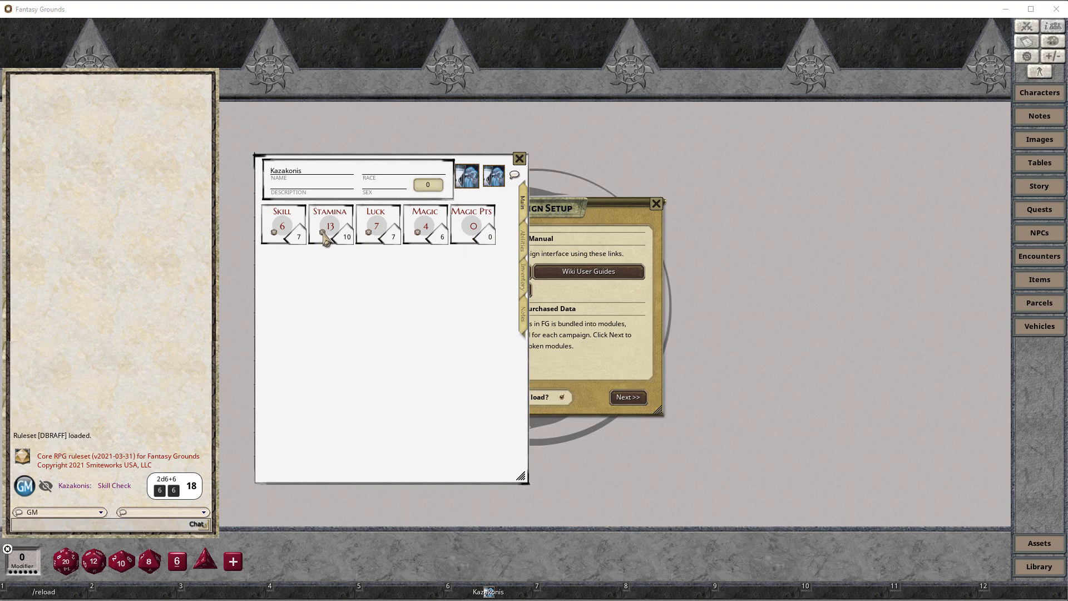
mouse_move(328, 246)
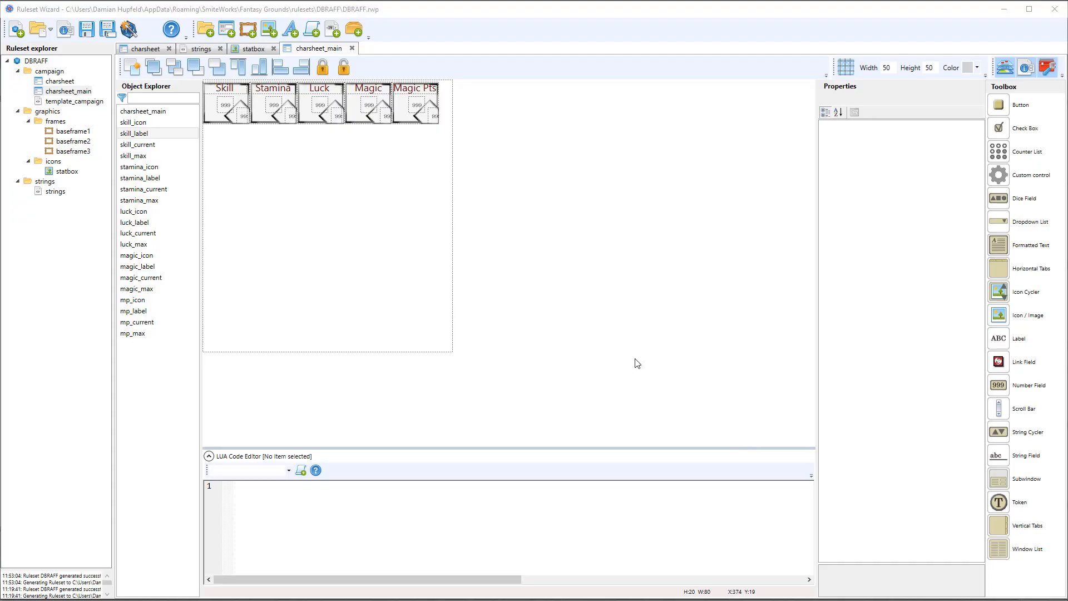
mouse_move(307, 137)
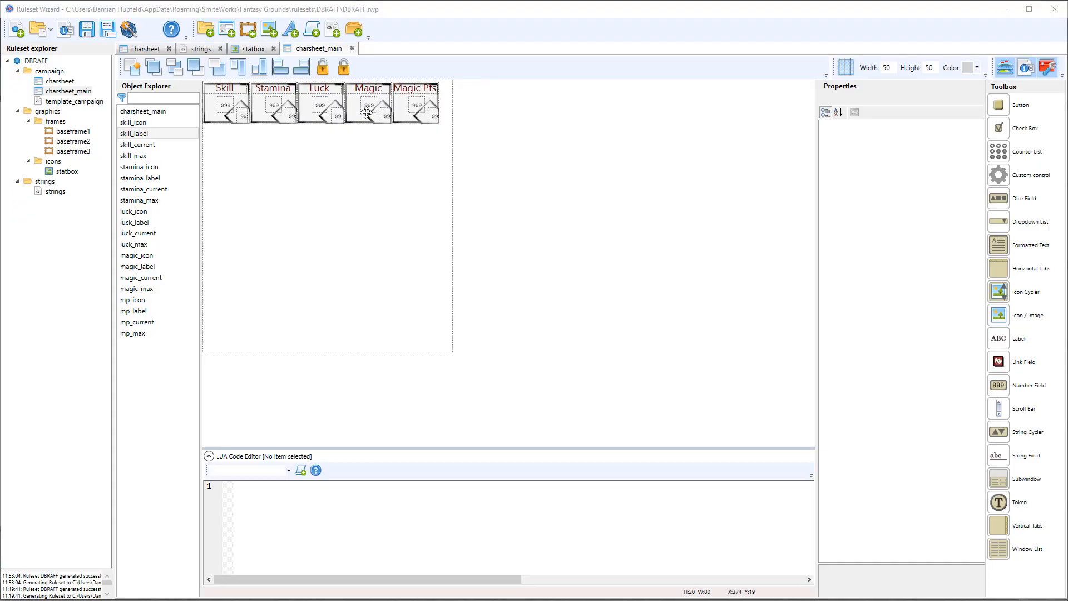
- Clear stamina_current's dice roll string, roll description and both modifier stack settings
click(275, 103)
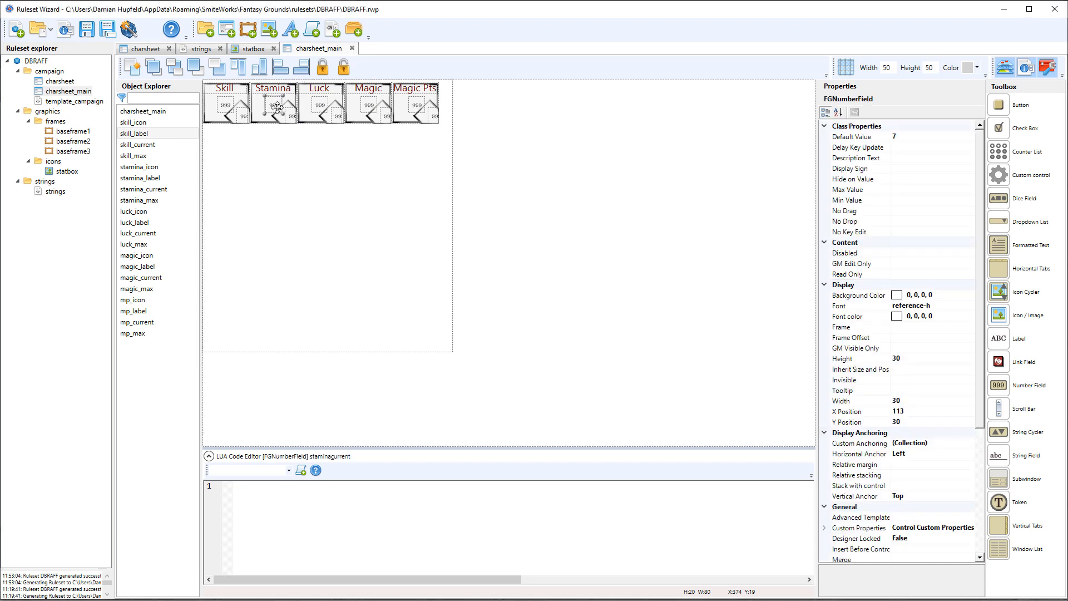
scroll(down, 3)
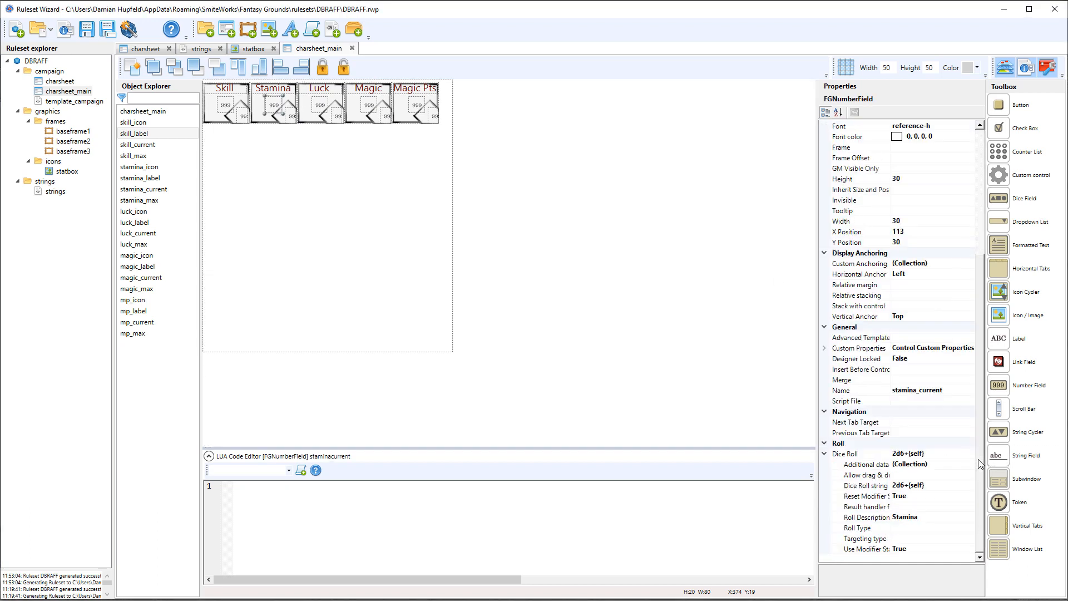
click(866, 485)
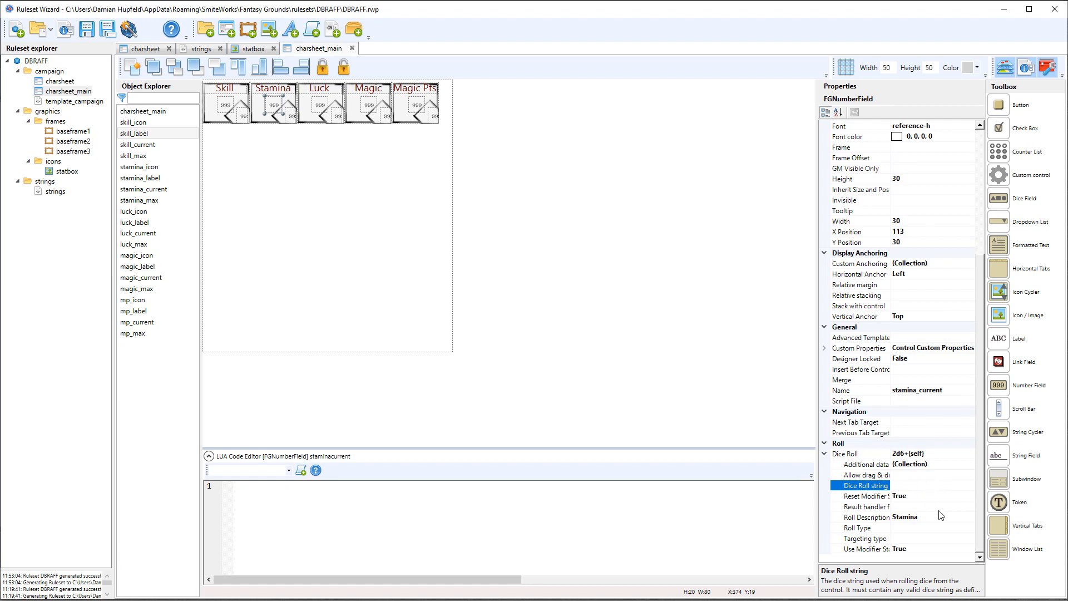
click(866, 517)
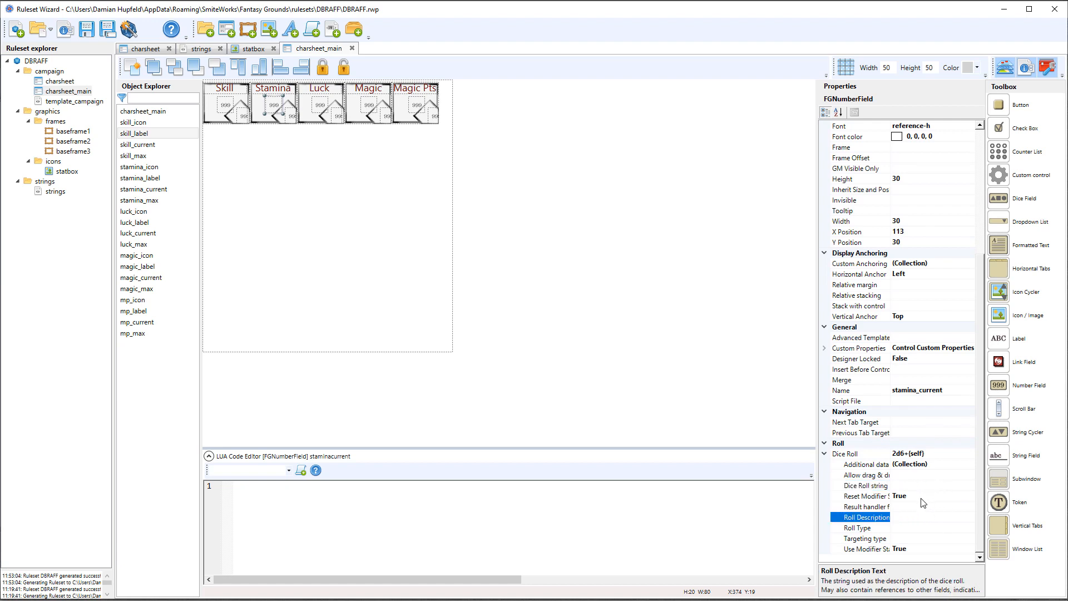
click(861, 496)
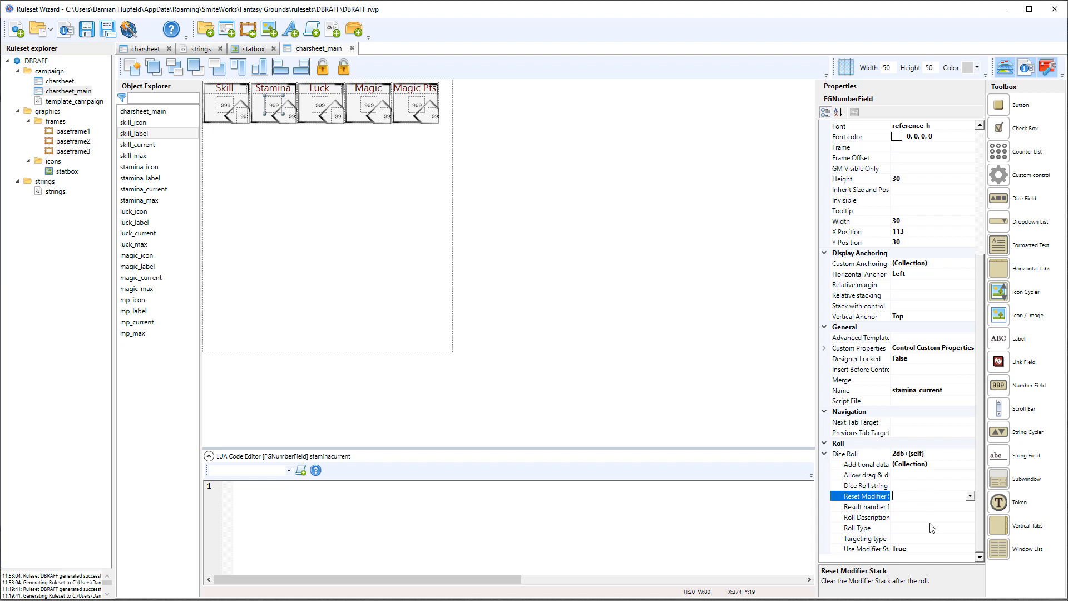
click(861, 549)
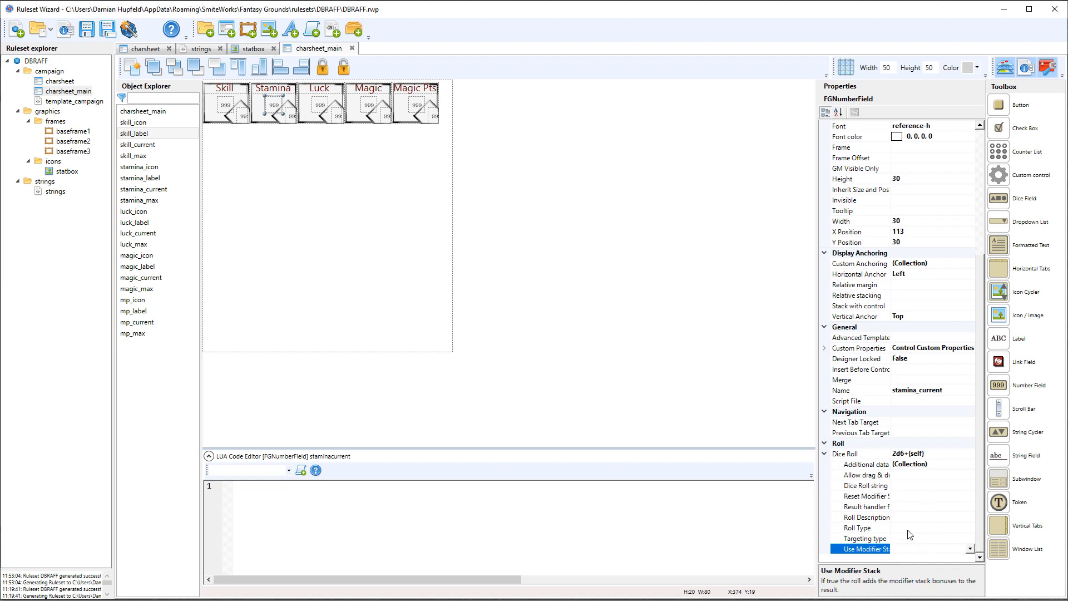
click(845, 453)
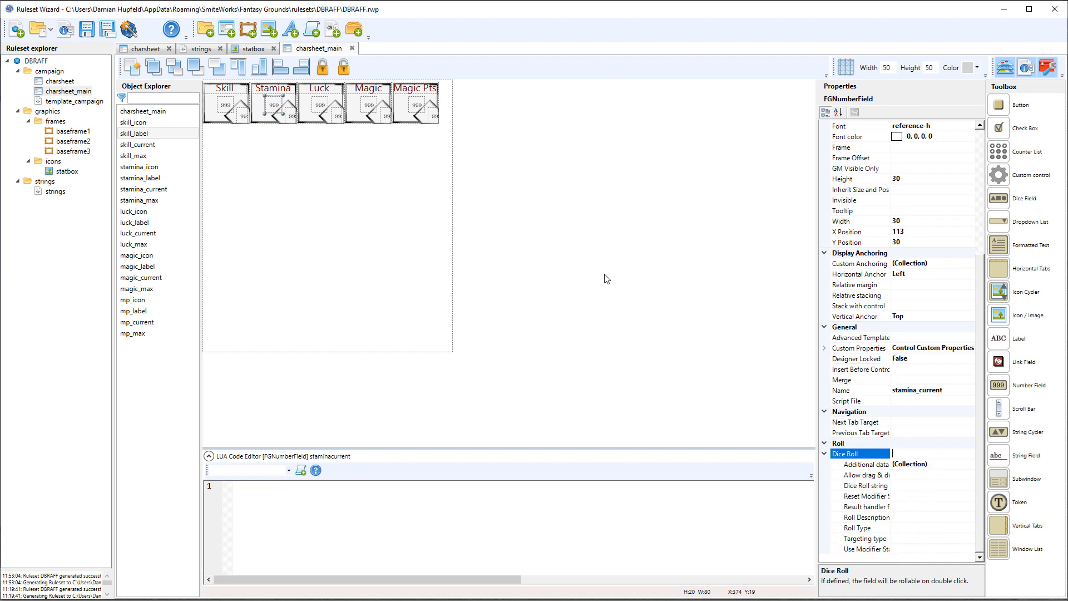
click(317, 104)
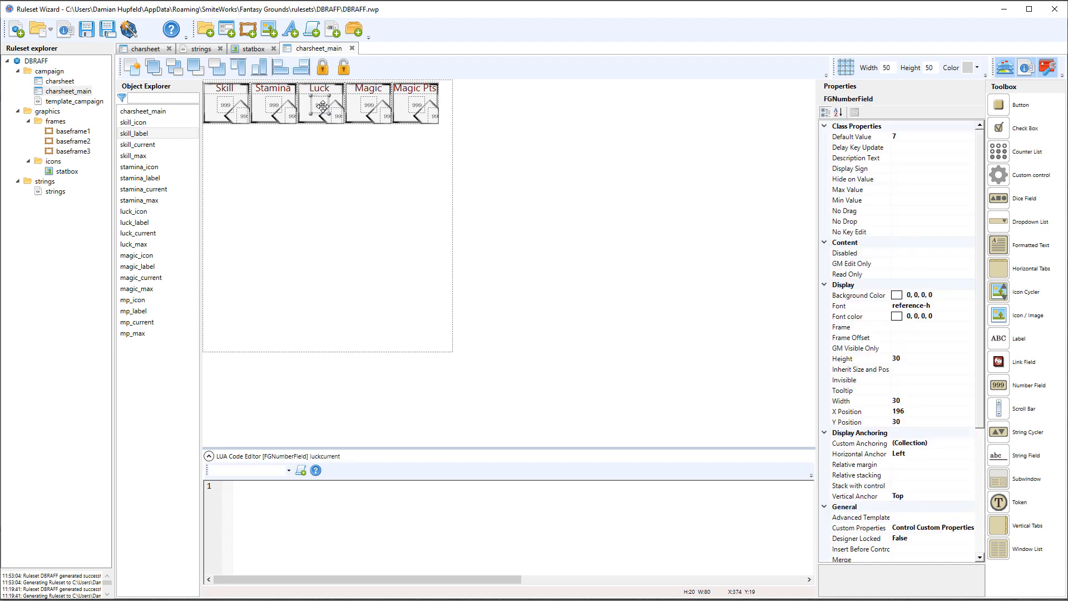
- Describe the Luck and Magic rolls as 'Luck Check' and 'Magic Check', then regenerate DBRAFF.pak
scroll(down, 3)
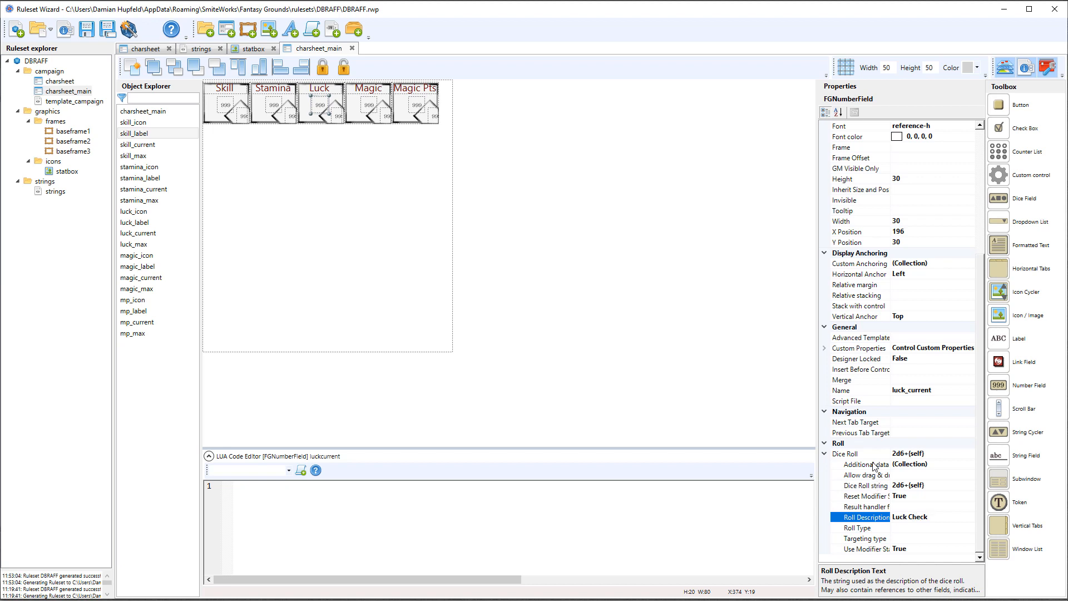
click(368, 110)
text(Magic)
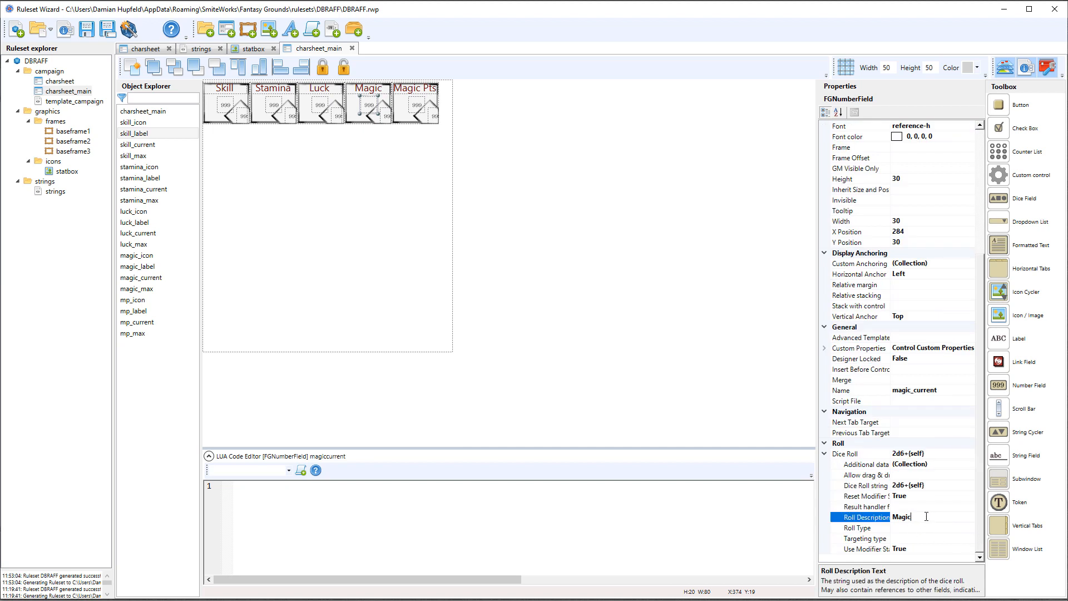
text(Check)
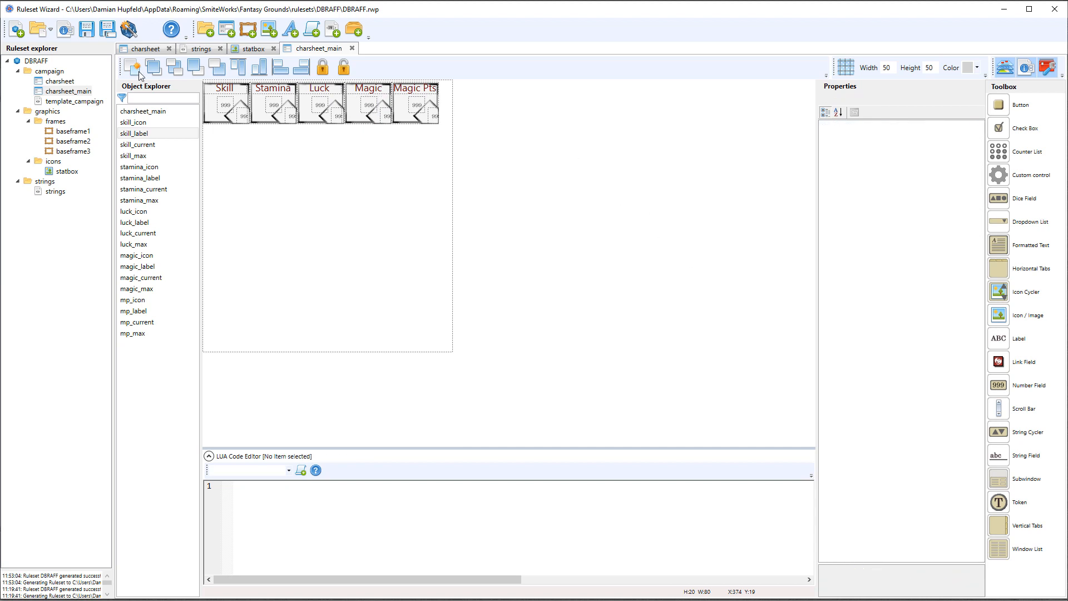
click(105, 29)
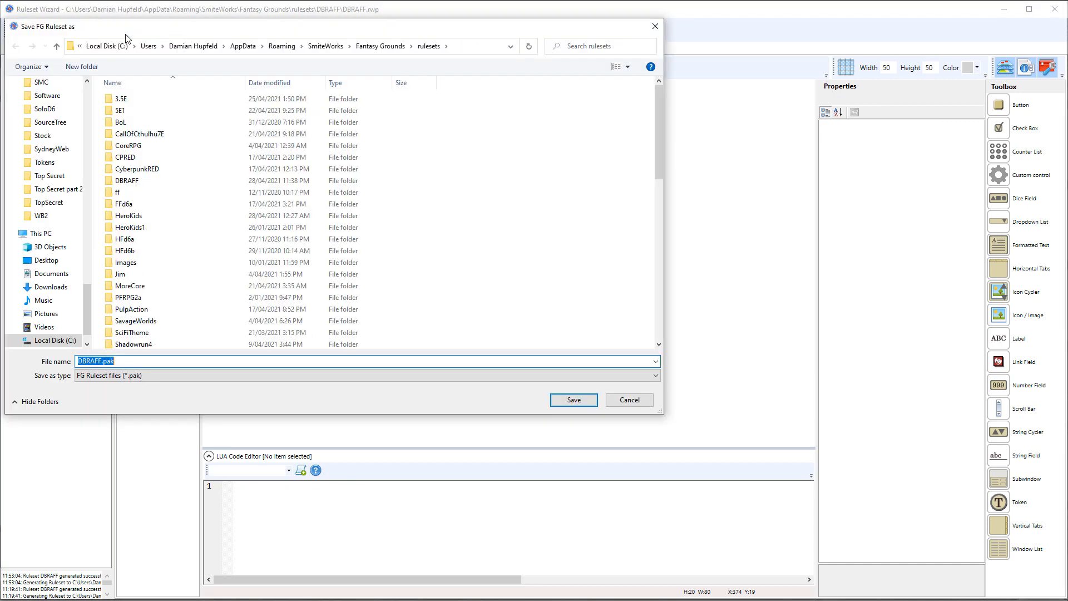
click(572, 400)
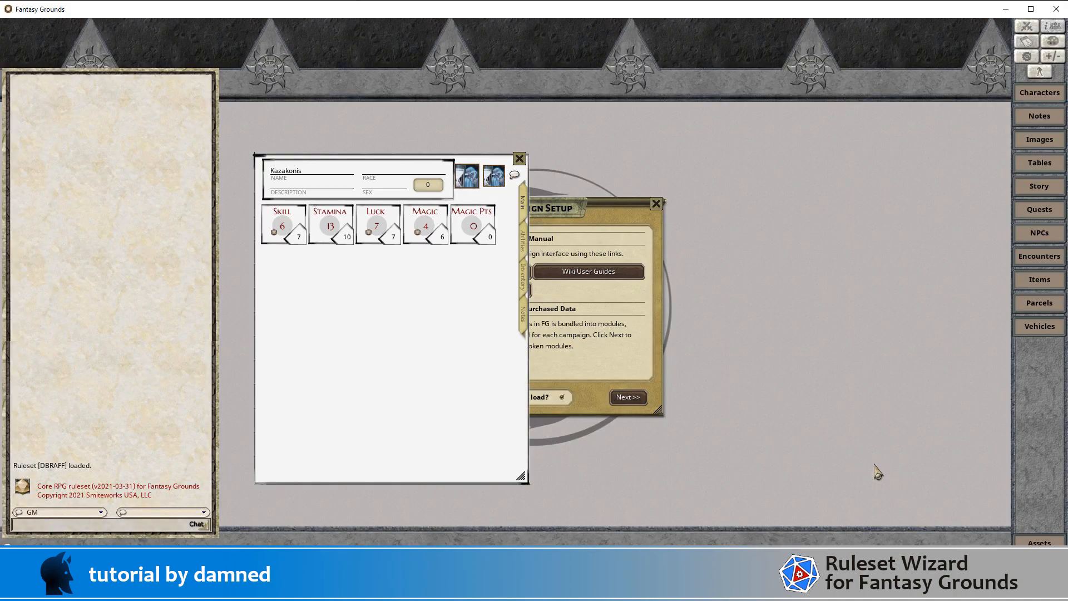
mouse_move(323, 243)
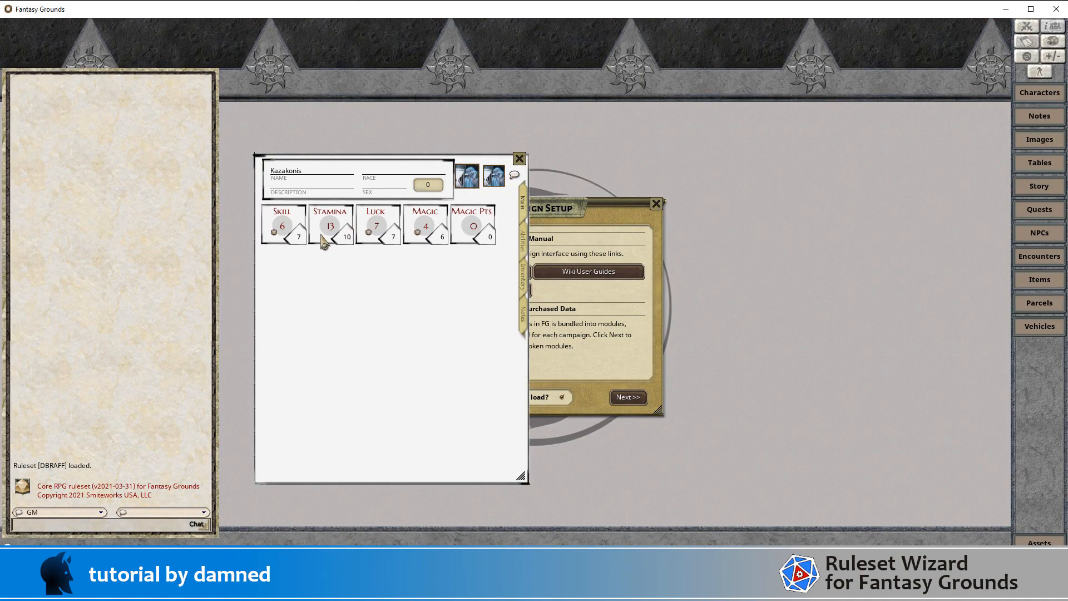